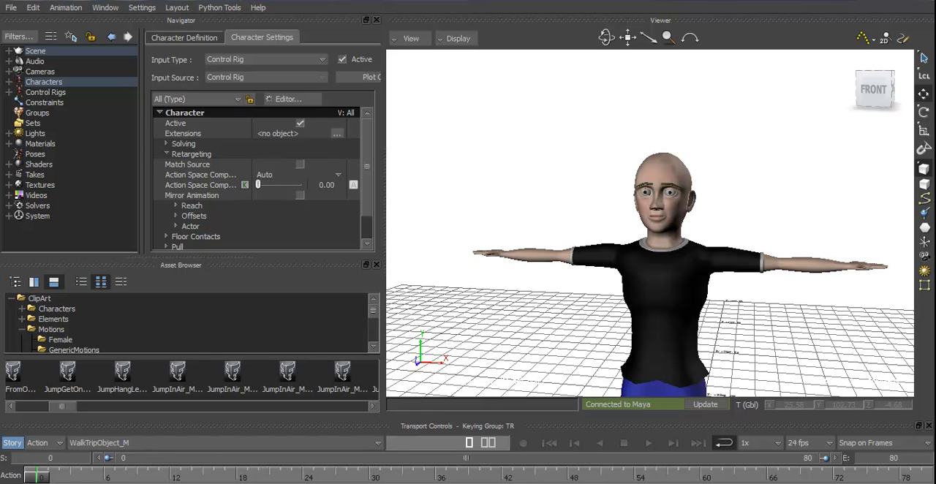
mouse_move(798, 125)
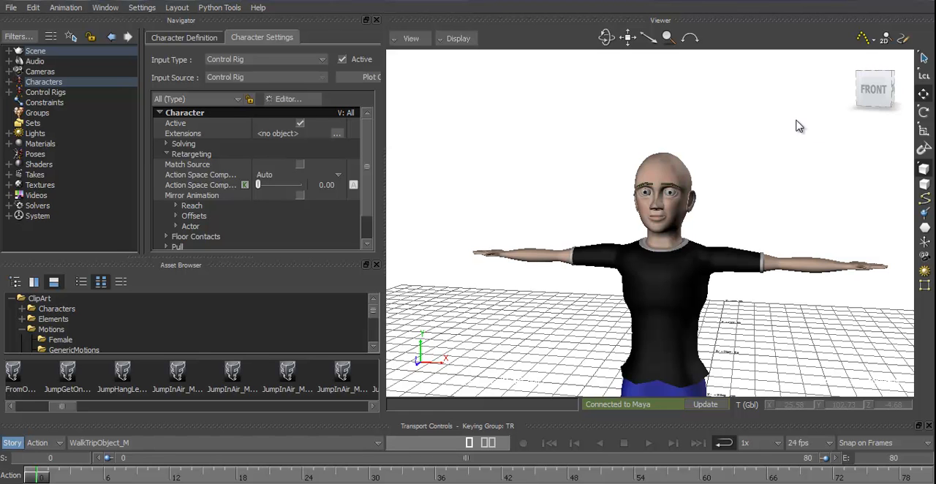
mouse_move(817, 110)
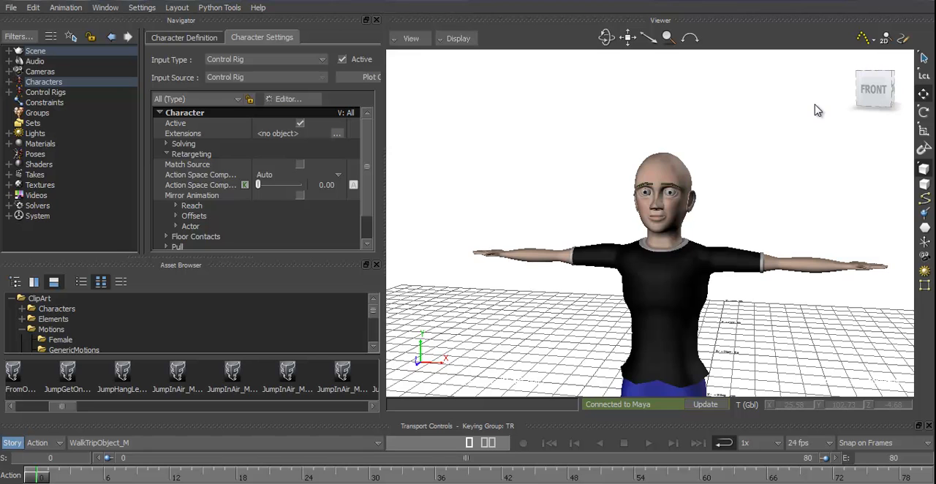
mouse_move(787, 102)
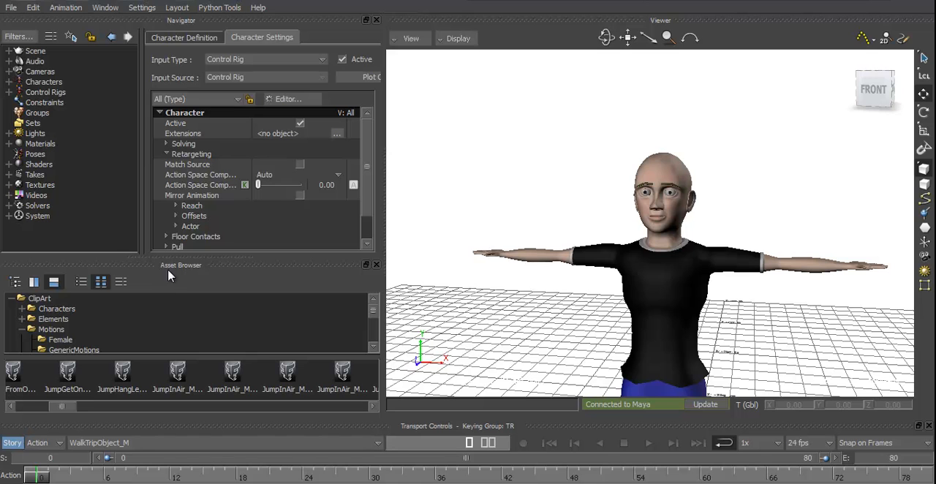
mouse_move(174, 274)
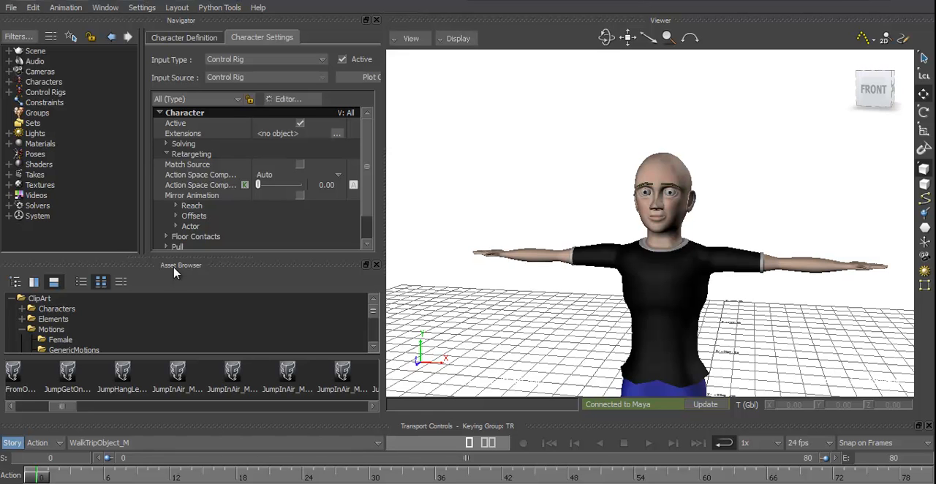
mouse_move(57, 70)
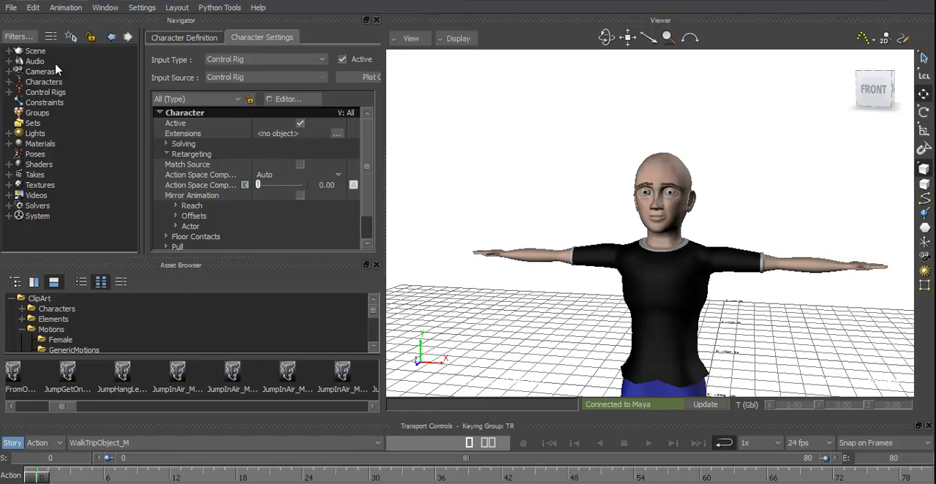
- Collapse ClipArt, browse the motionbuilder test audio folder and drag archer.wav into the Viewer
click(8, 61)
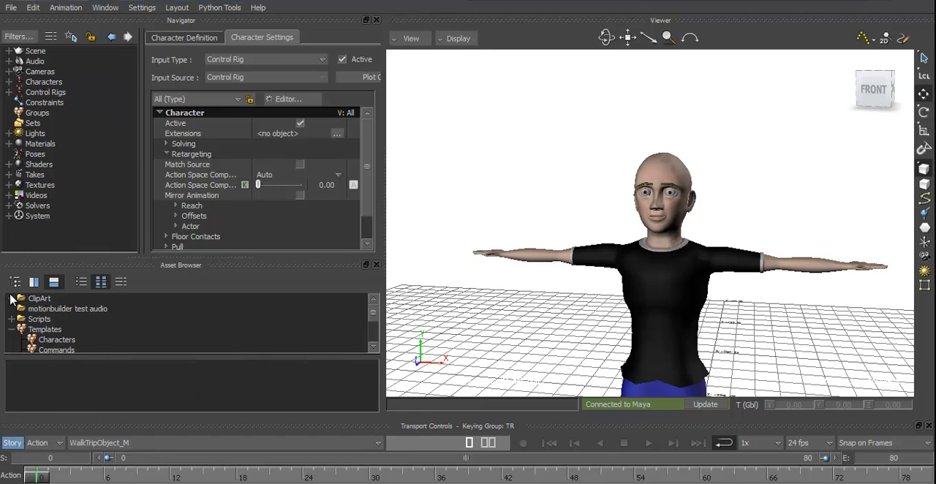
mouse_move(57, 315)
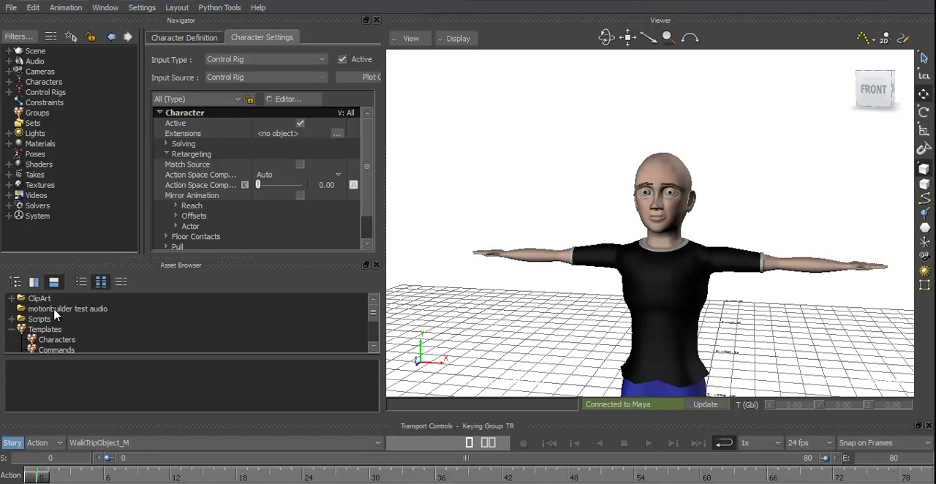
click(67, 308)
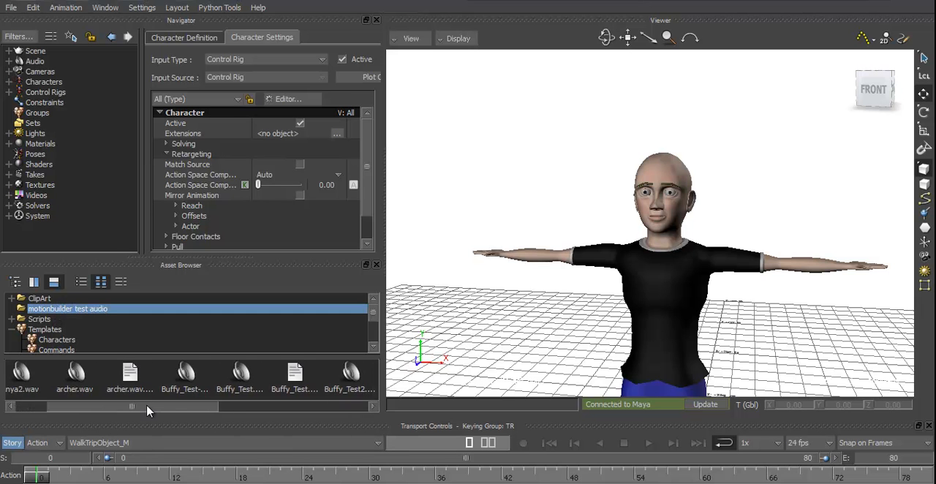
drag(132, 406, 278, 405)
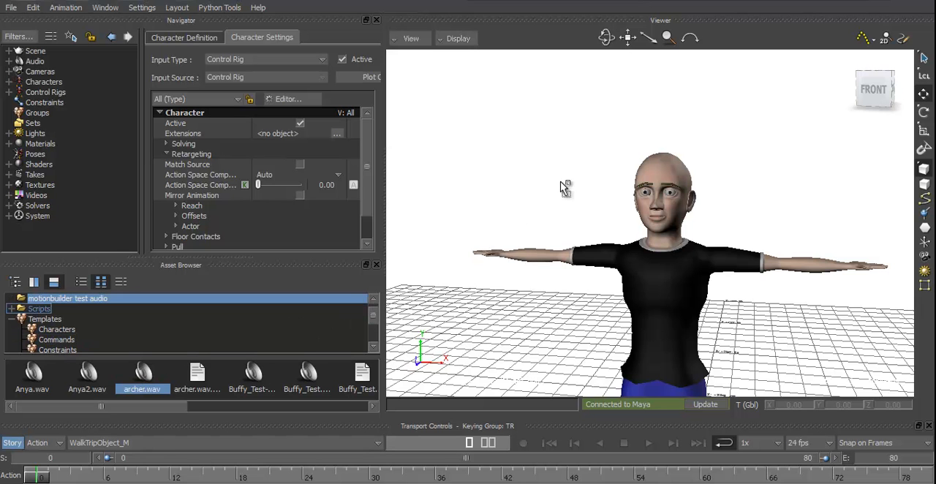
- Attach a facial setup to the selected character model via its right-click menu
click(661, 182)
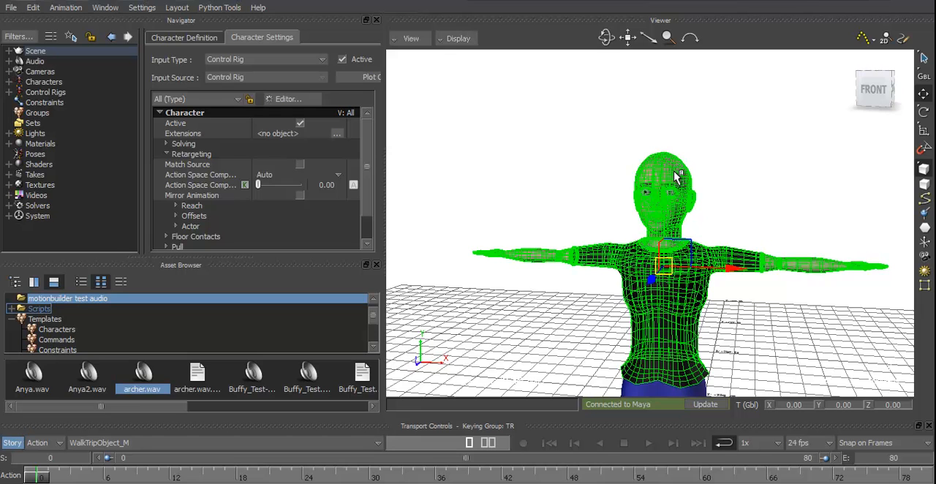
right_click(676, 178)
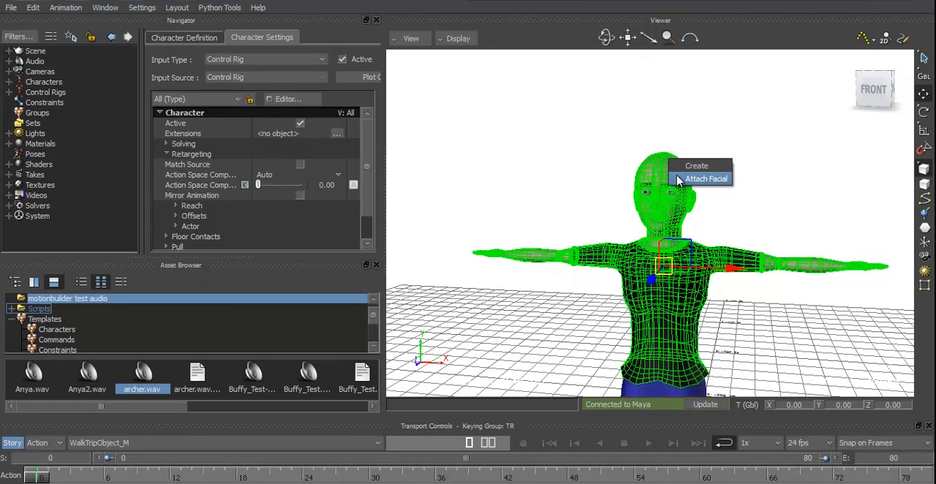
mouse_move(695, 166)
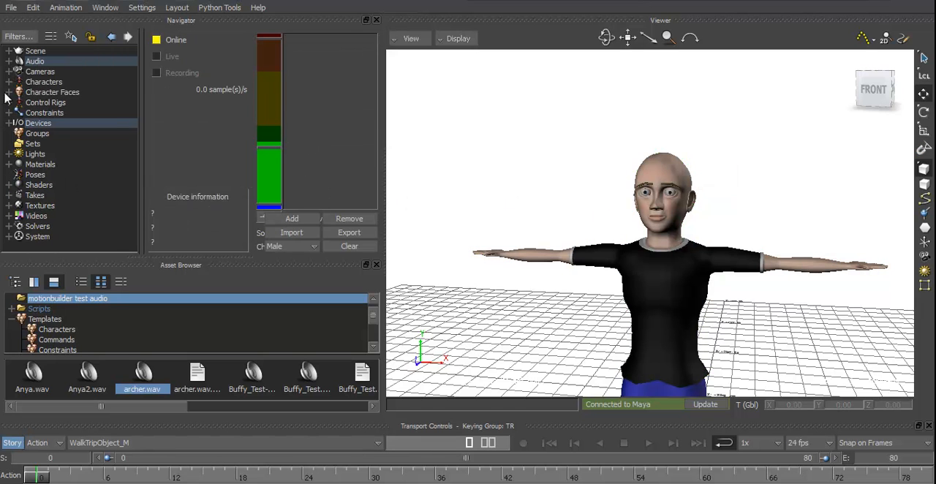
- Expand Character Faces and Devices in the Navigator and select the Voice device
click(12, 92)
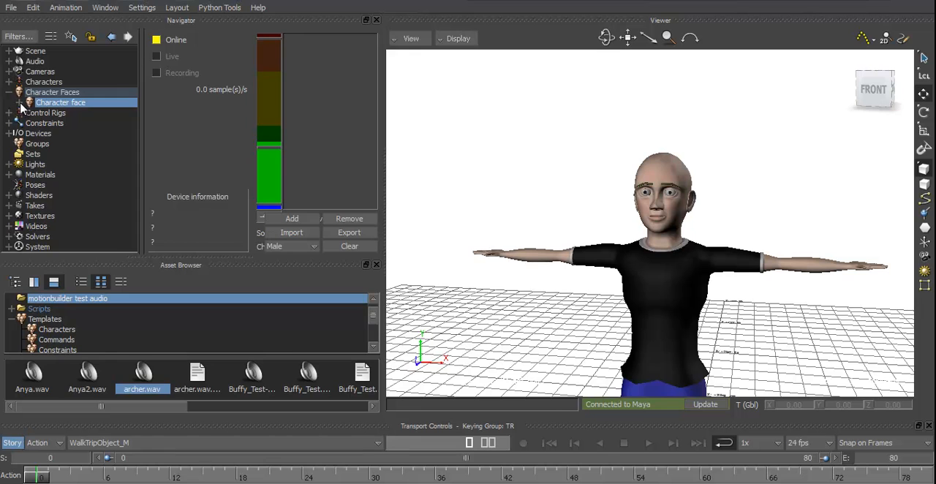
click(17, 102)
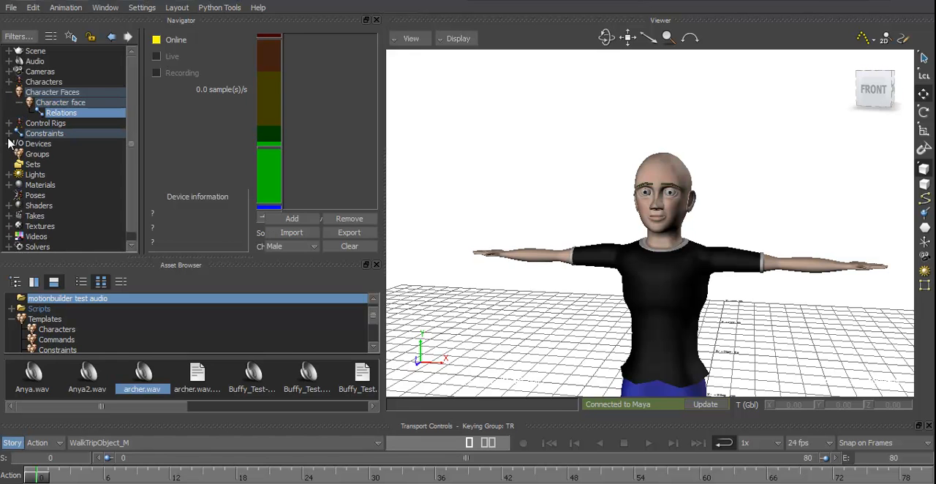
click(13, 143)
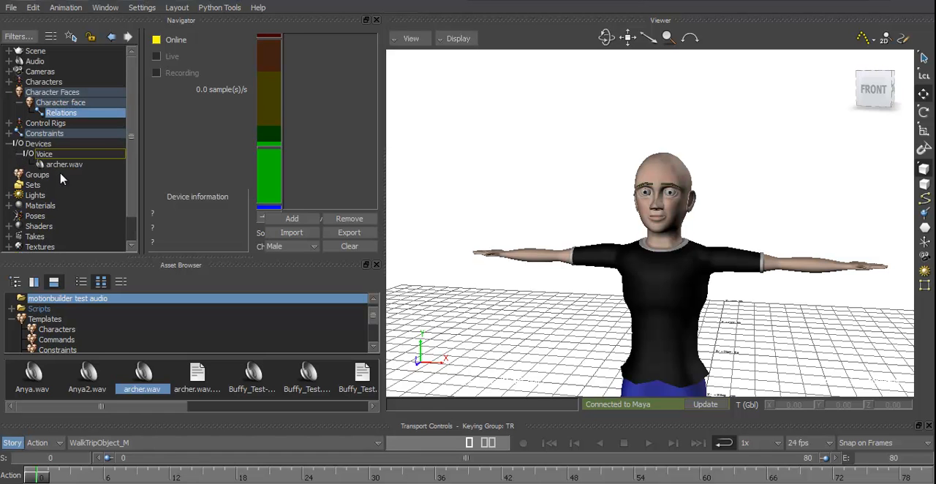
click(43, 153)
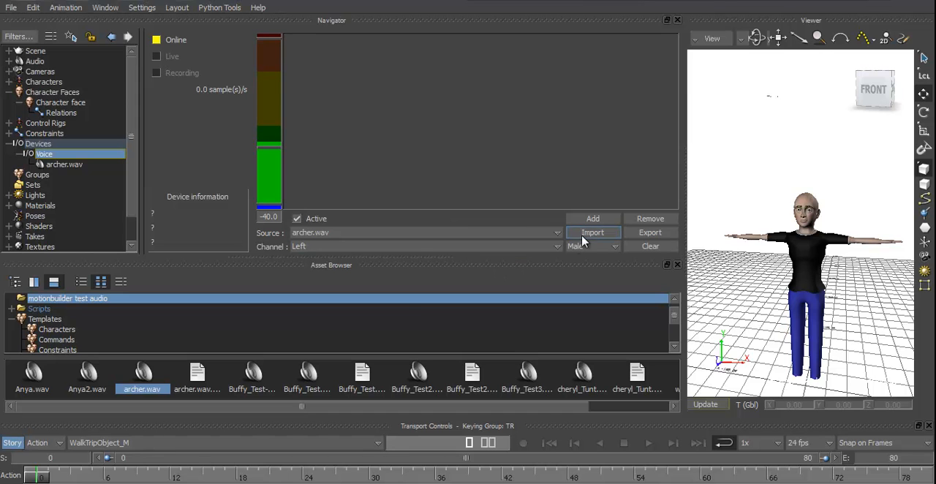
- Import the AO, AX, FV, IY, KG, L, M, N, OW, PB, SZ and SZH phonemes into the Voice device
click(593, 231)
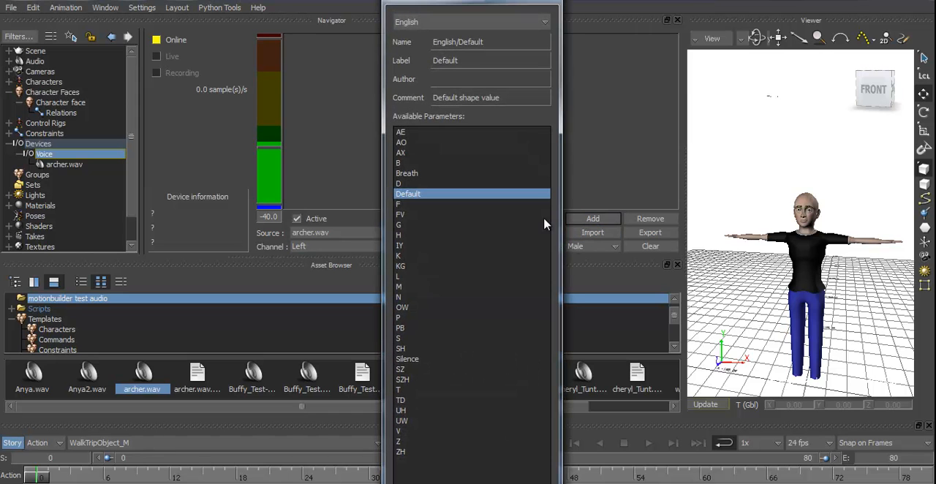
click(401, 142)
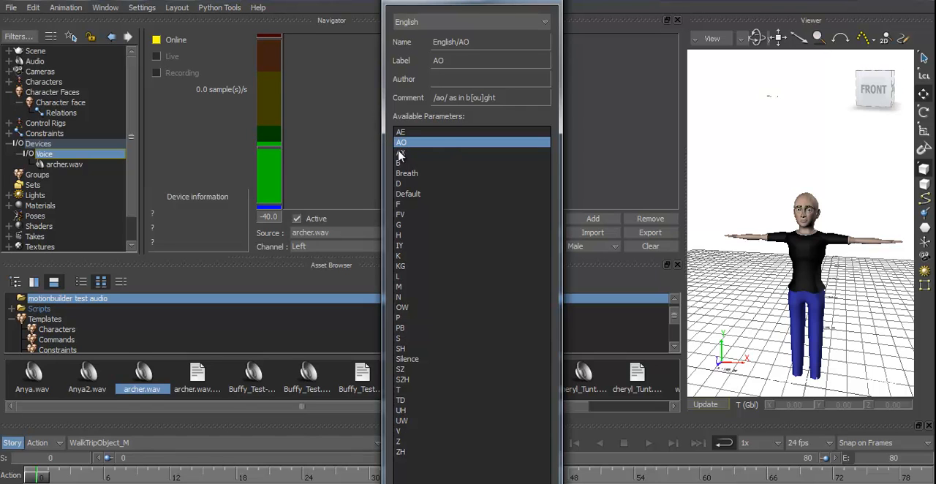
click(401, 153)
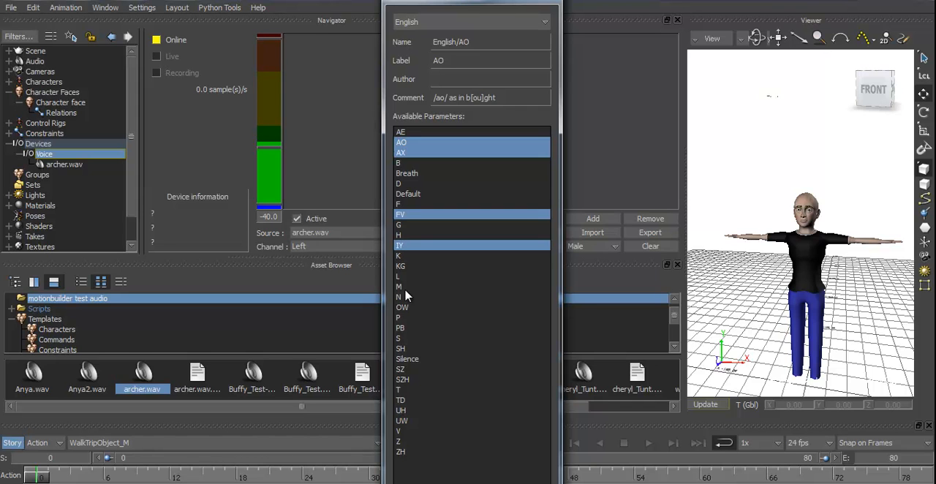
click(401, 266)
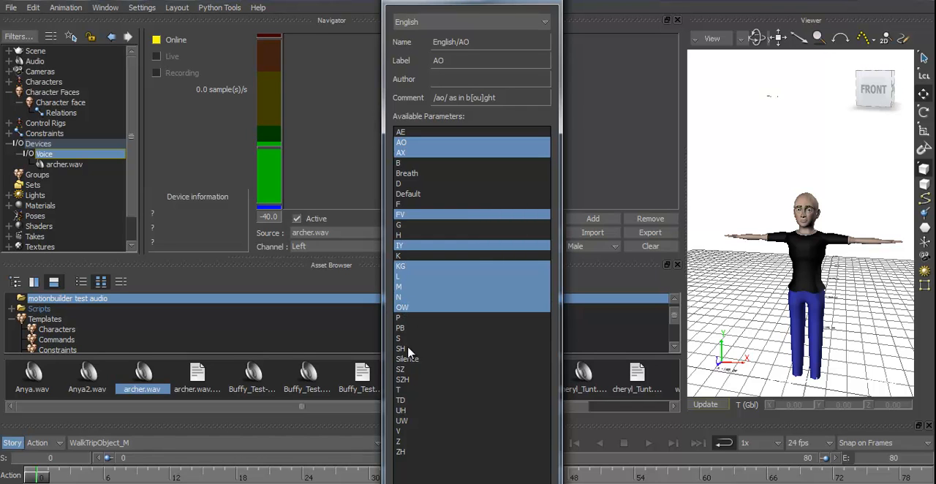
click(399, 327)
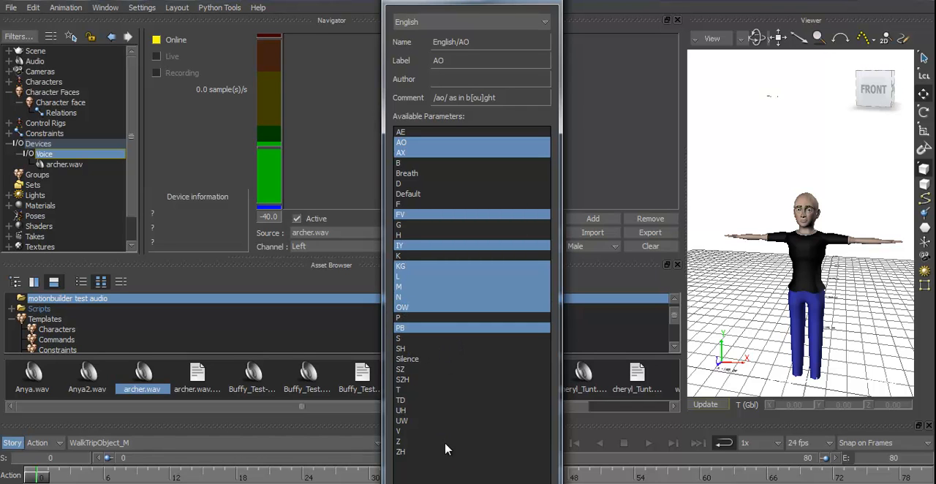
click(400, 369)
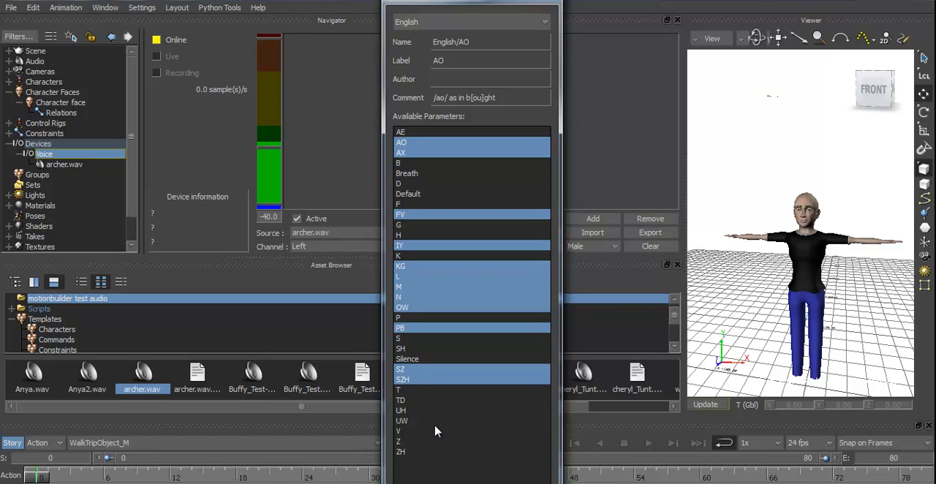
click(400, 400)
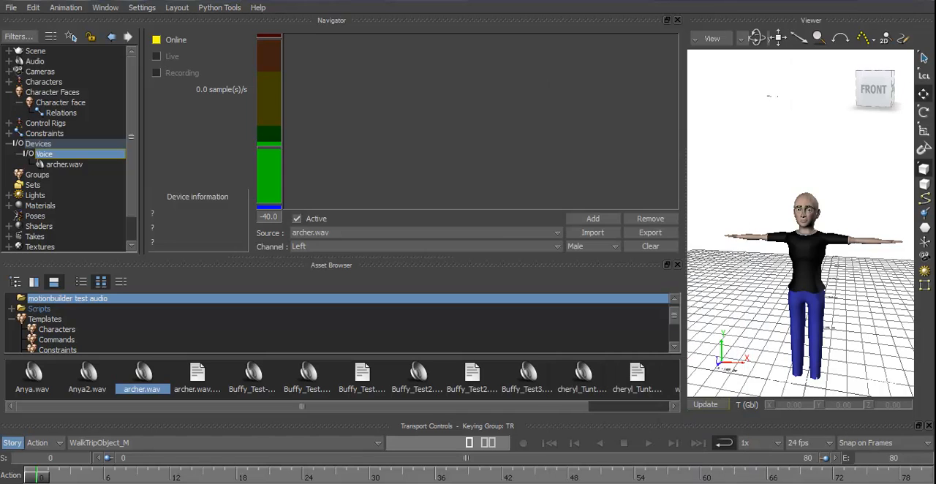
- Set the Voice device Live and Online, then play and stop the take so phonemes follow archer.wav
click(156, 56)
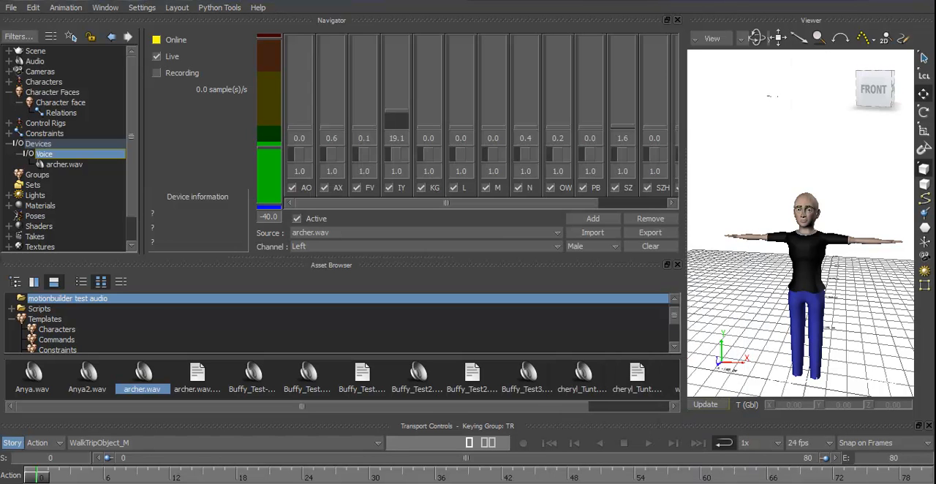
click(424, 232)
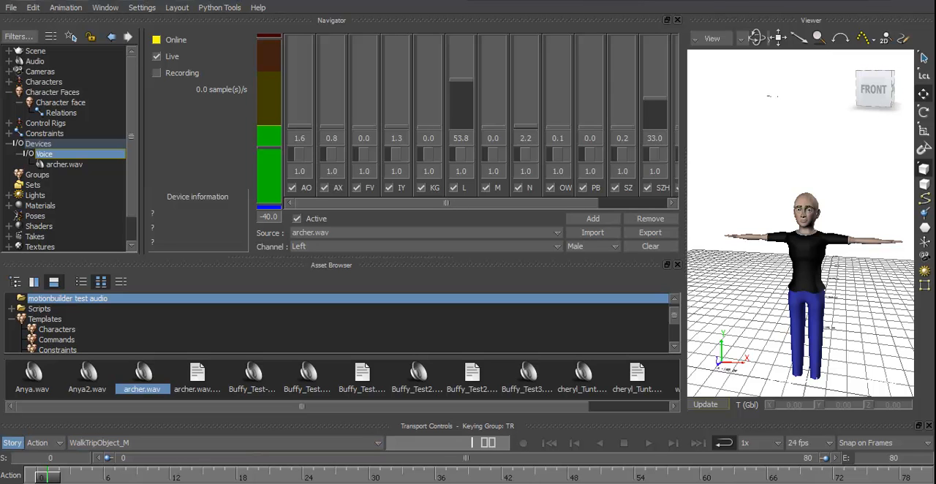
click(648, 442)
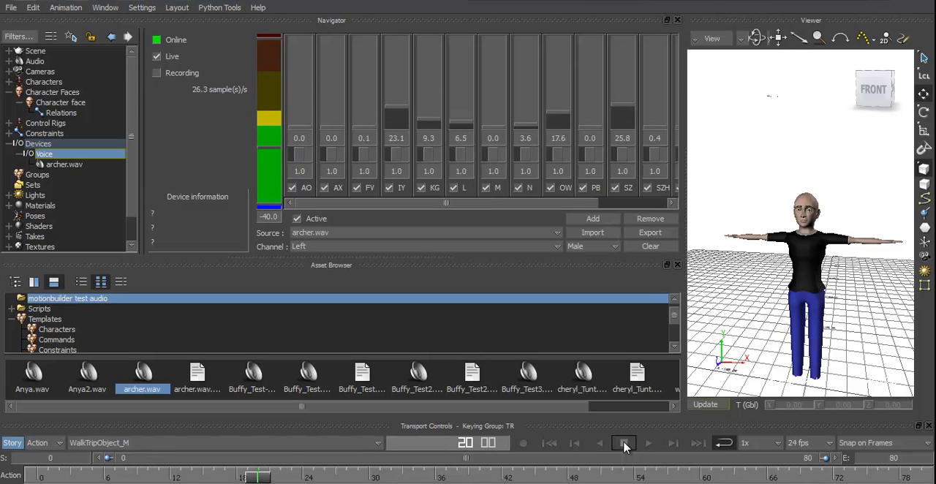
click(624, 442)
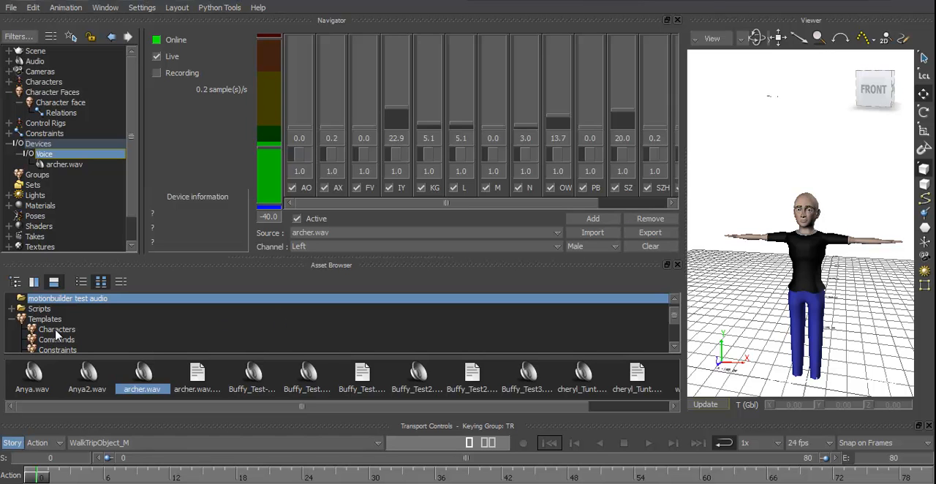
- Drag the Actor face template from Templates > Characters into the scene
click(56, 329)
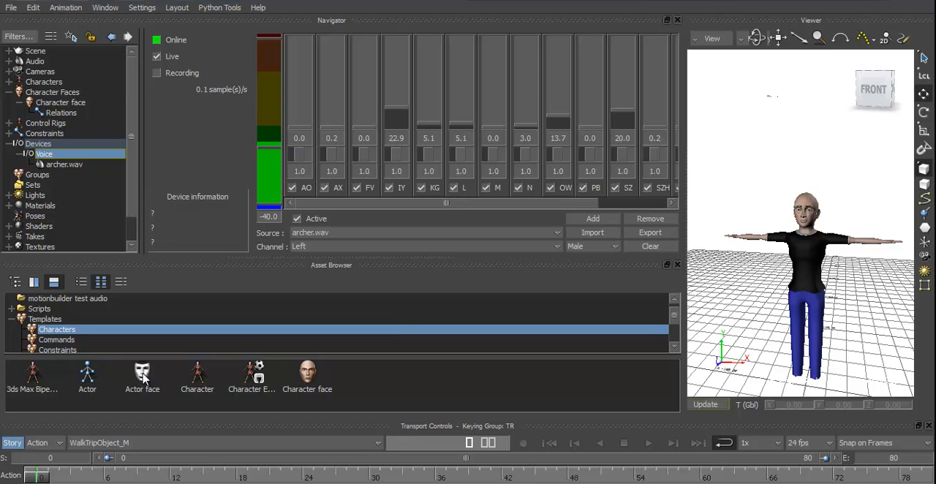
click(142, 378)
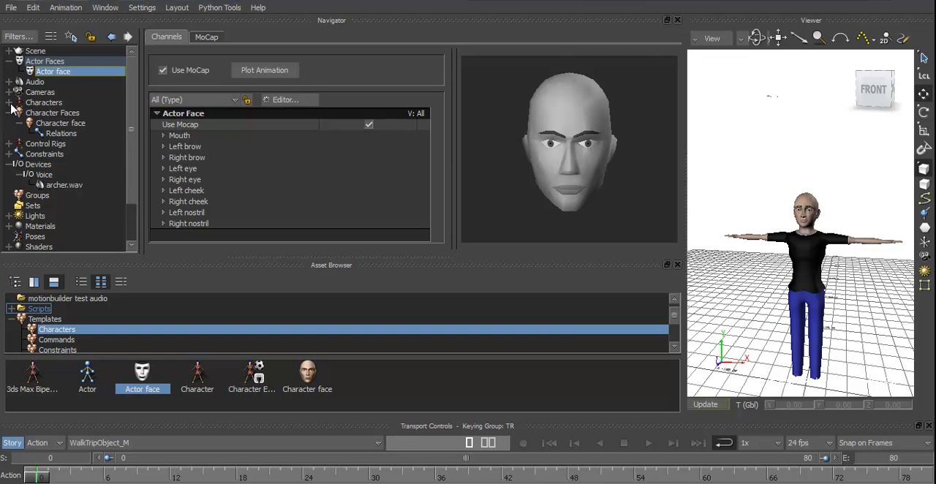
mouse_move(57, 137)
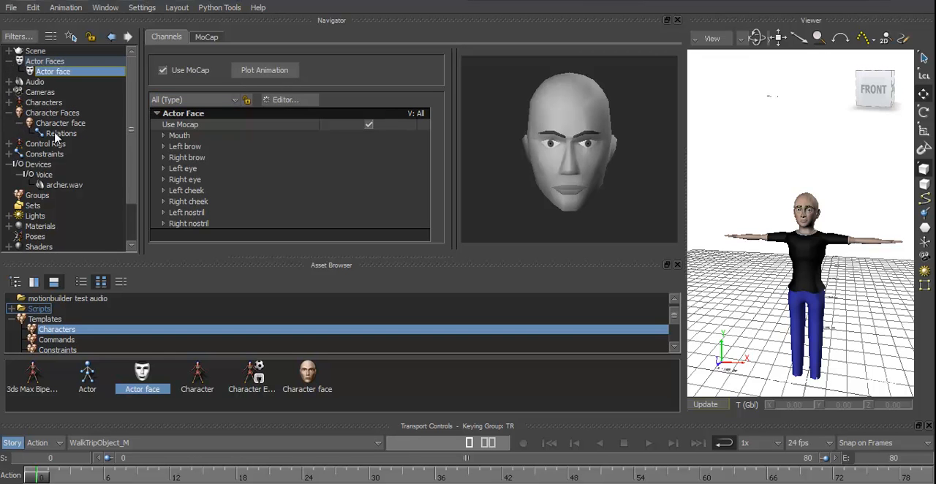
- View the character face's Relations graph, scrolling through the phoneme Multiply and Damping nodes
click(61, 134)
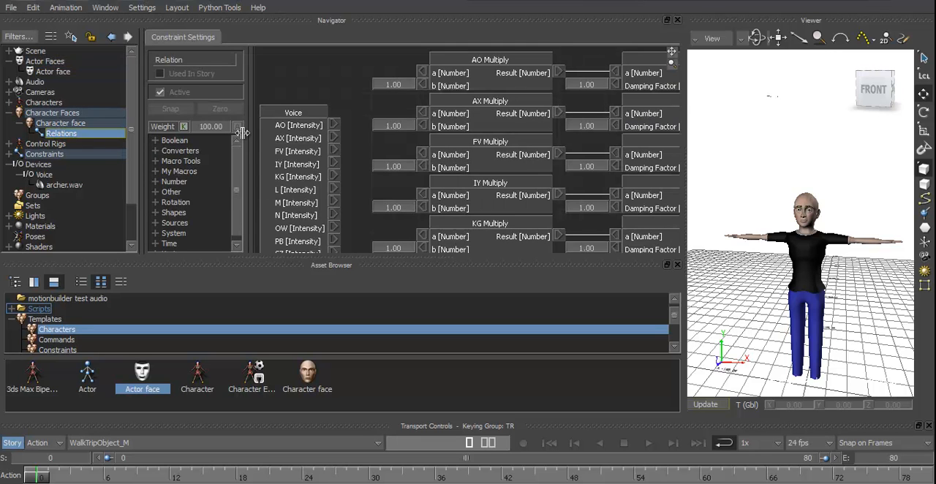
mouse_move(400, 96)
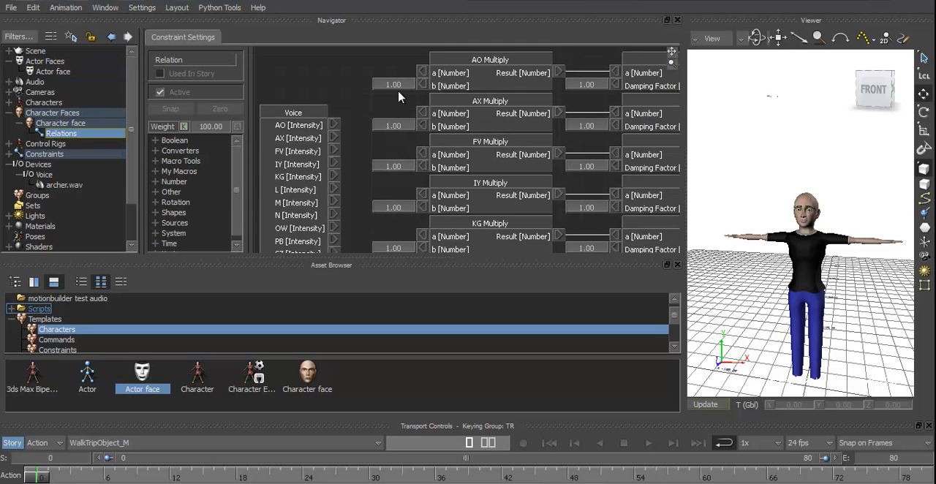
mouse_move(420, 143)
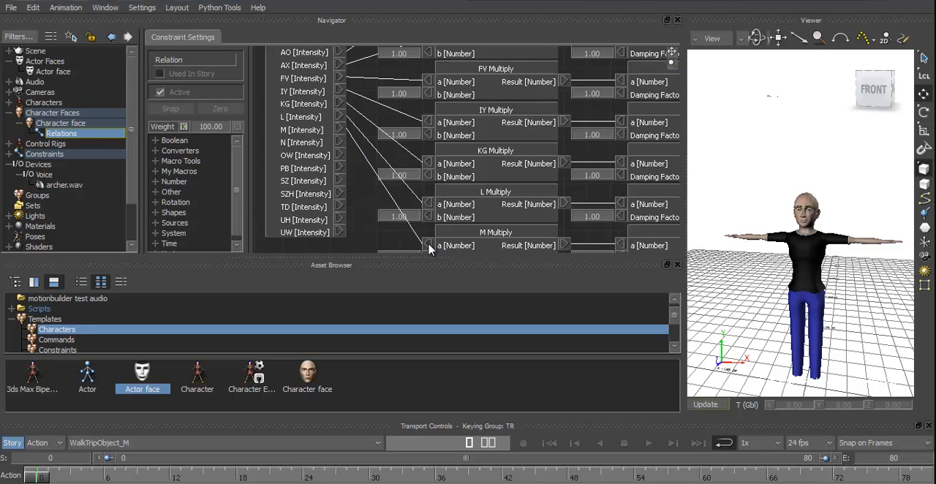
scroll(down, 3)
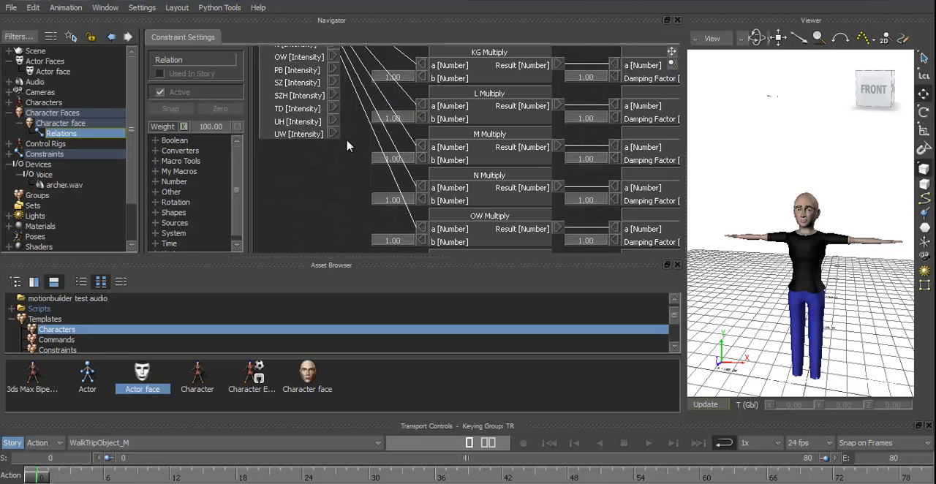
scroll(down, 3)
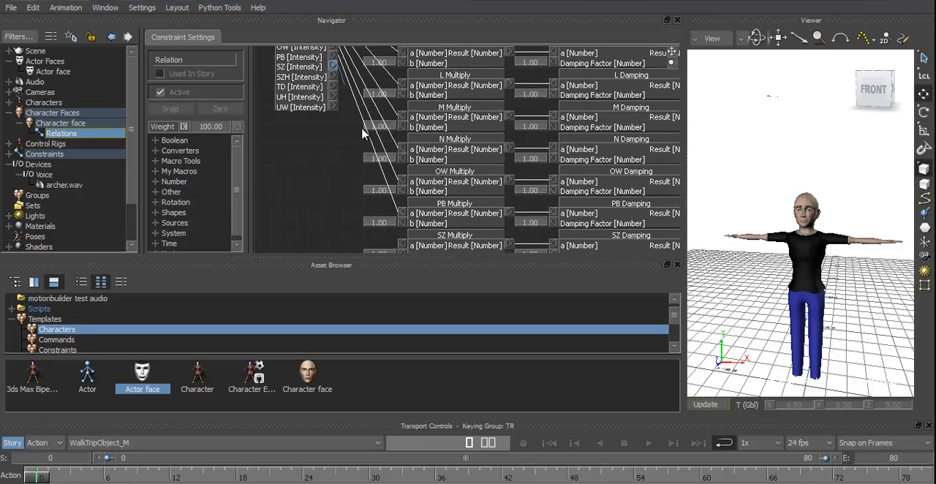
scroll(down, 3)
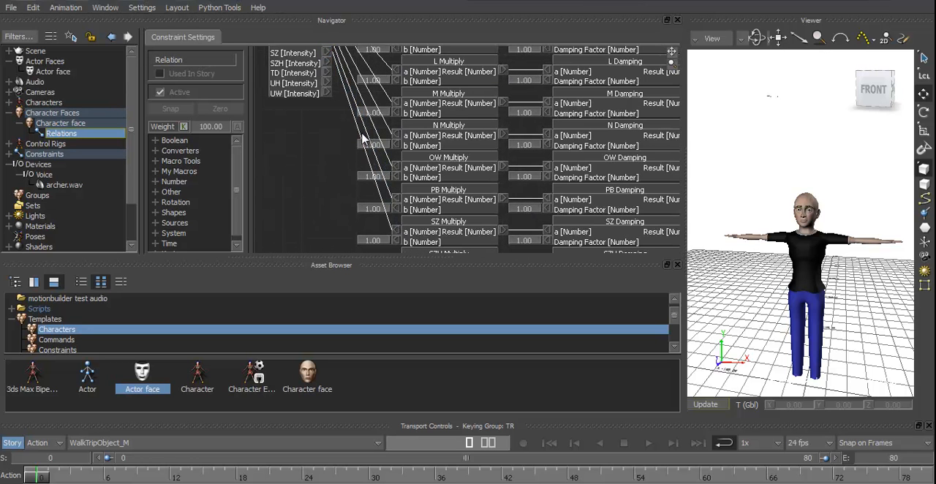
scroll(down, 3)
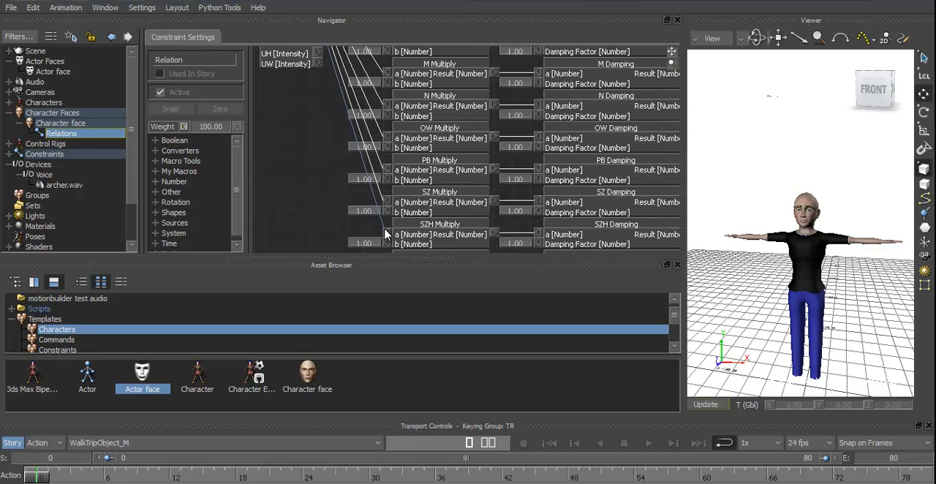
scroll(down, 3)
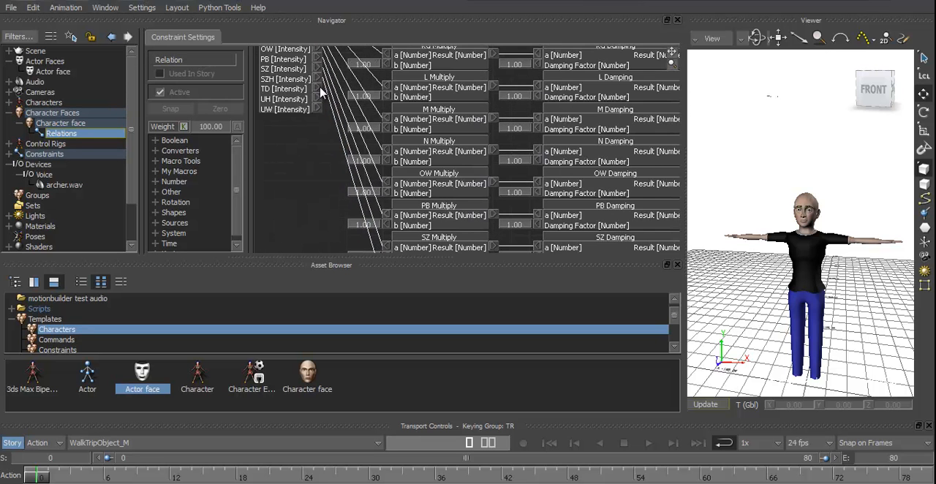
scroll(down, 3)
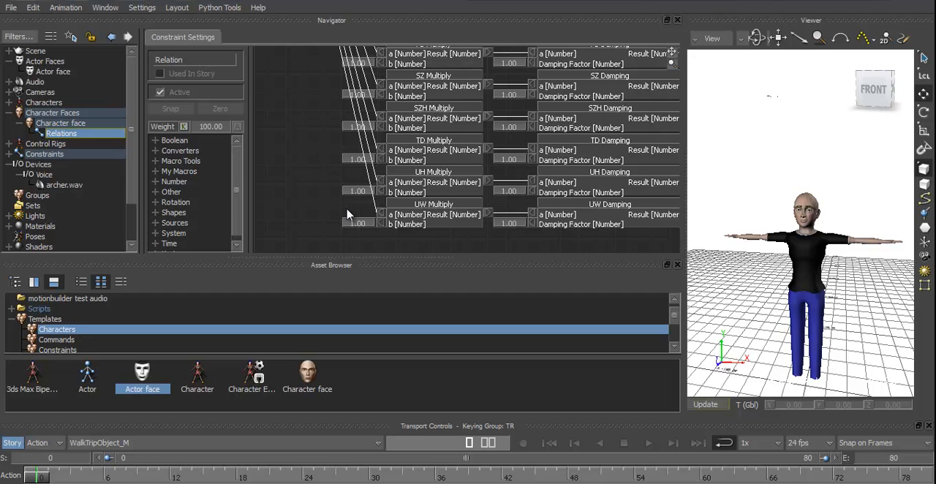
mouse_move(326, 106)
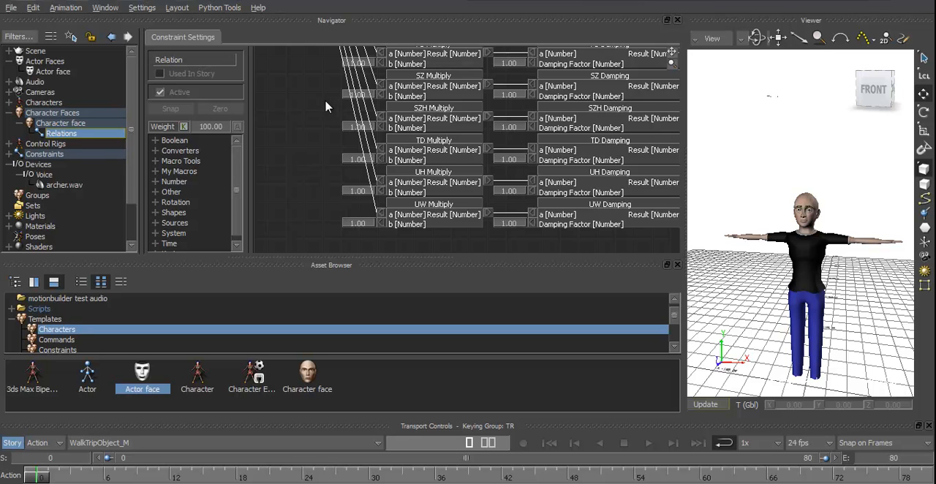
scroll(down, 3)
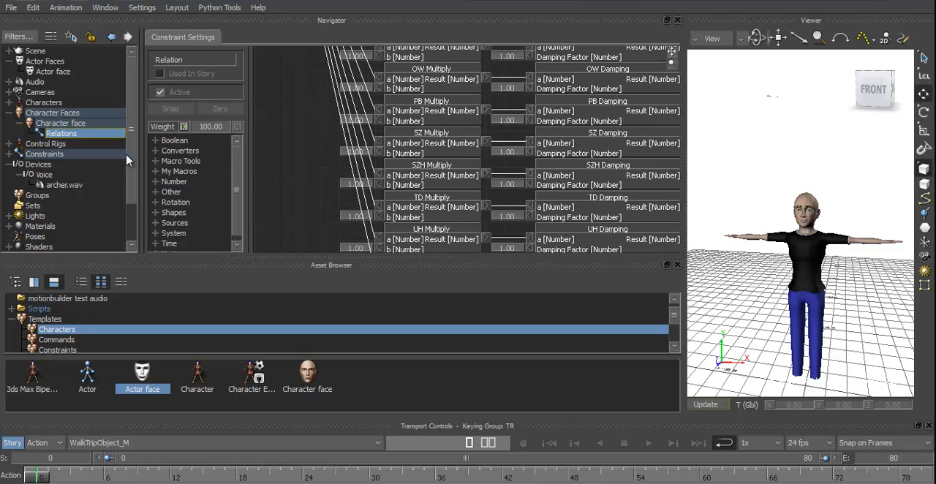
- In Character Face Definition, map AO, FV and IY expressions to their matching shapes at 100%
click(60, 122)
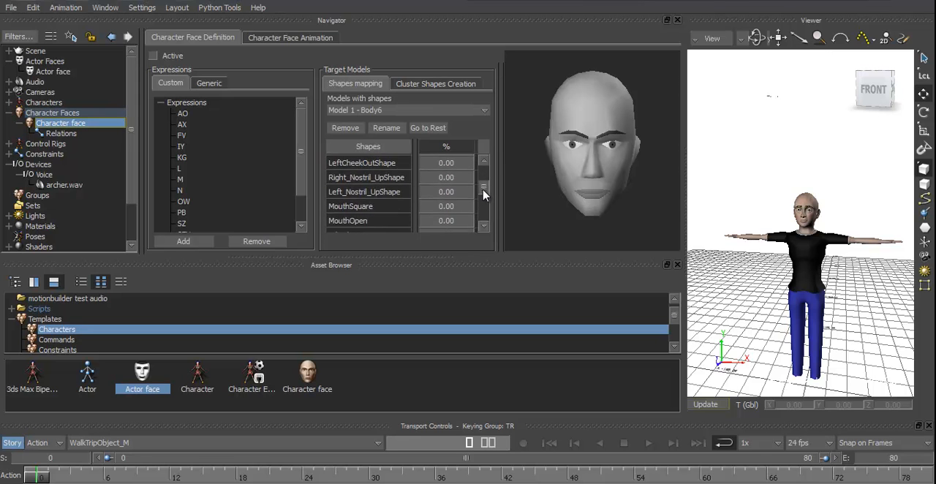
scroll(down, 3)
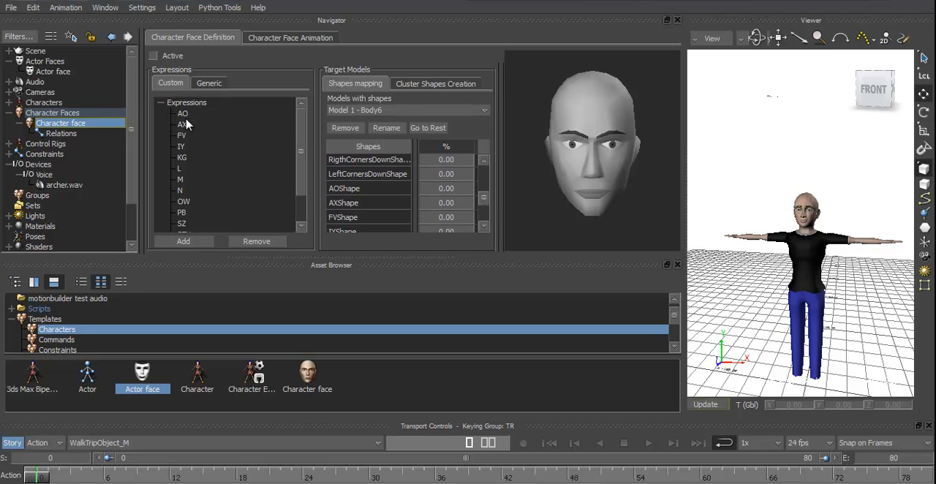
click(183, 113)
text(103)
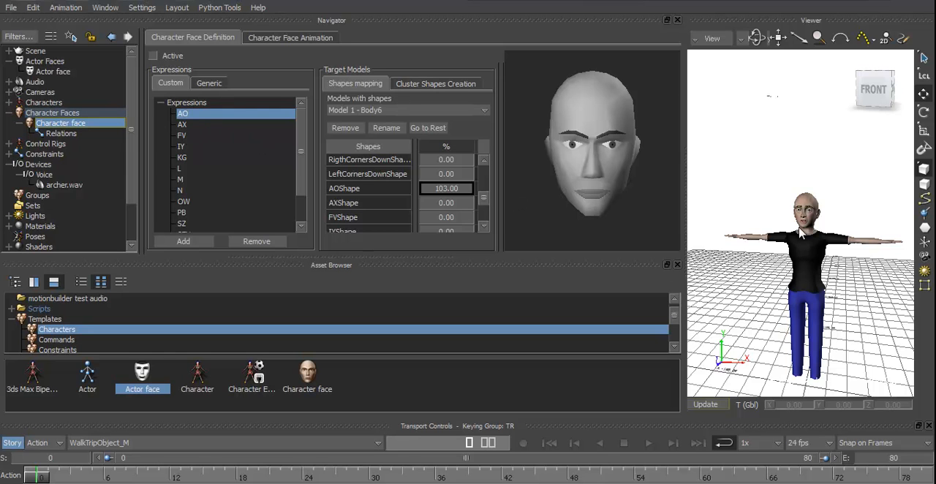
click(182, 124)
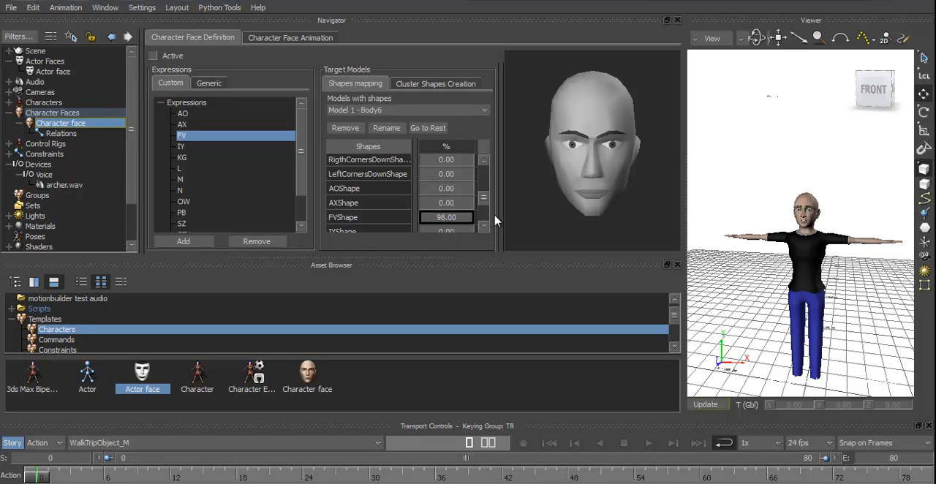
click(181, 146)
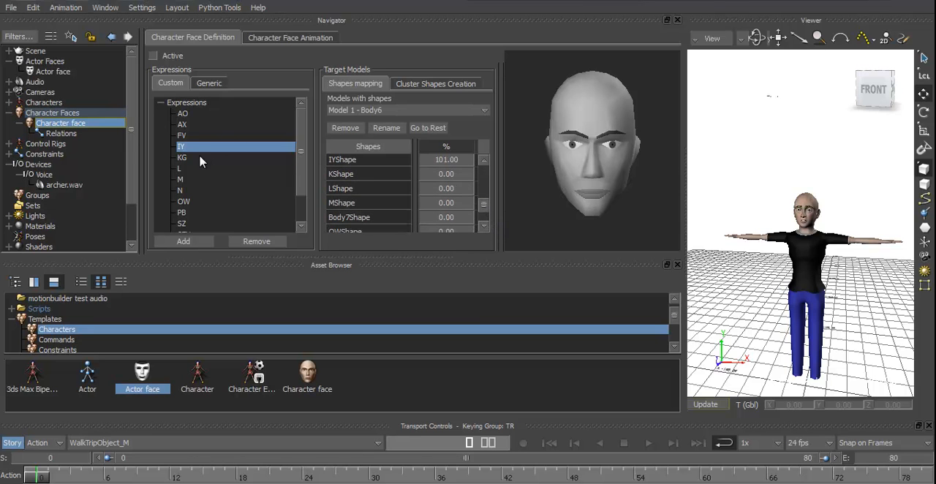
- Map the KG, L, M and N expressions to their matching shapes at 100%
click(182, 157)
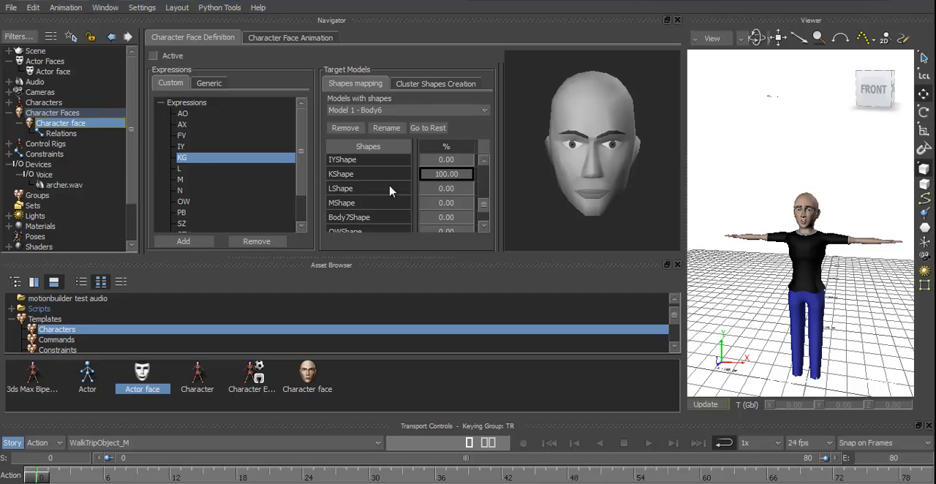
click(179, 168)
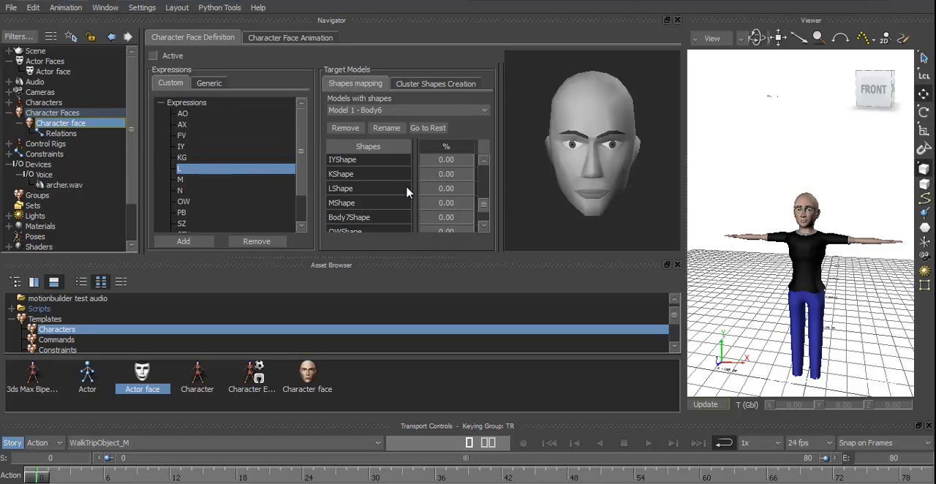
mouse_move(426, 195)
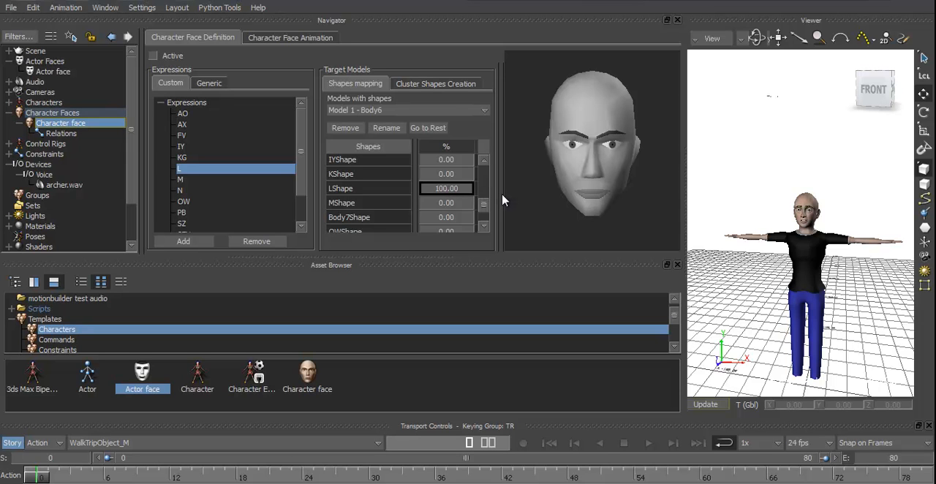
click(179, 179)
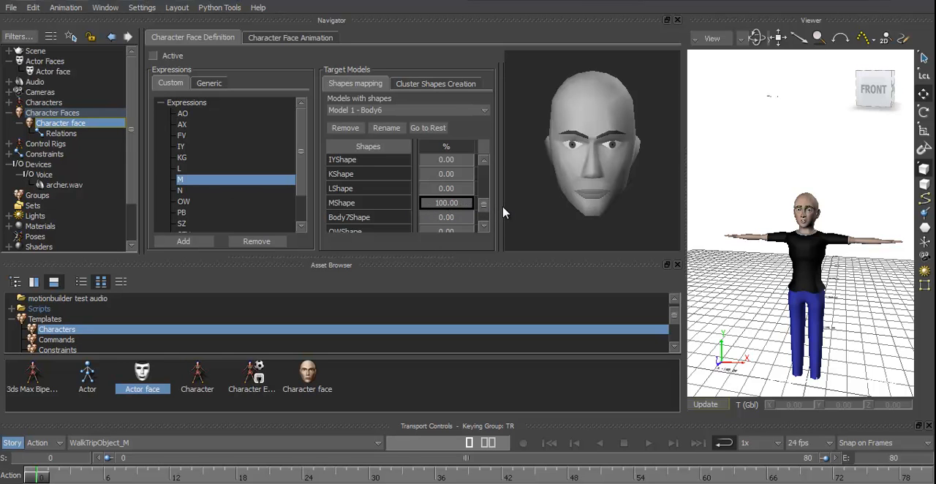
click(179, 190)
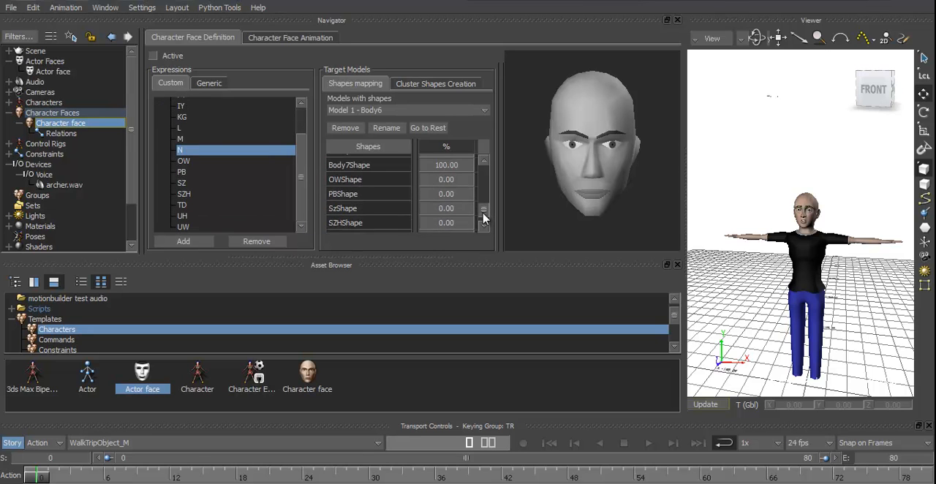
- Revisit earlier Custom expressions and scroll the Shapes mapping list to the remaining Body6 shapes
click(183, 160)
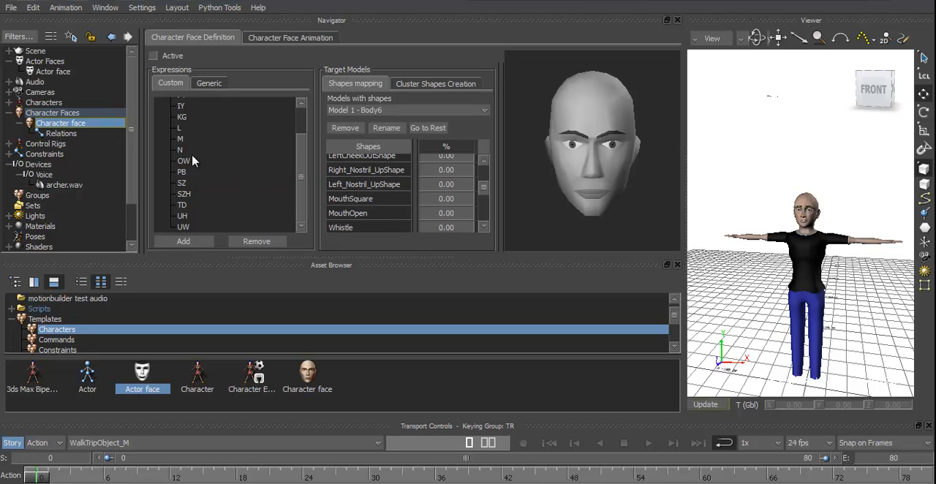
click(180, 150)
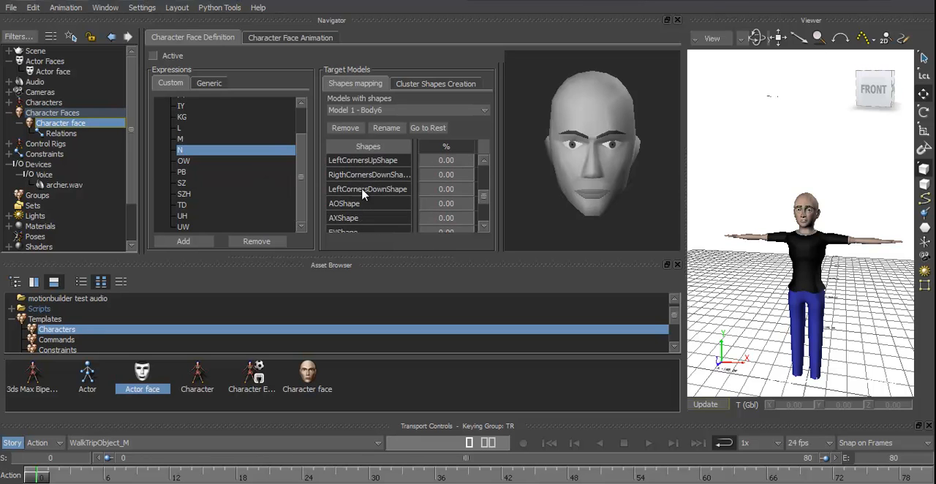
scroll(down, 3)
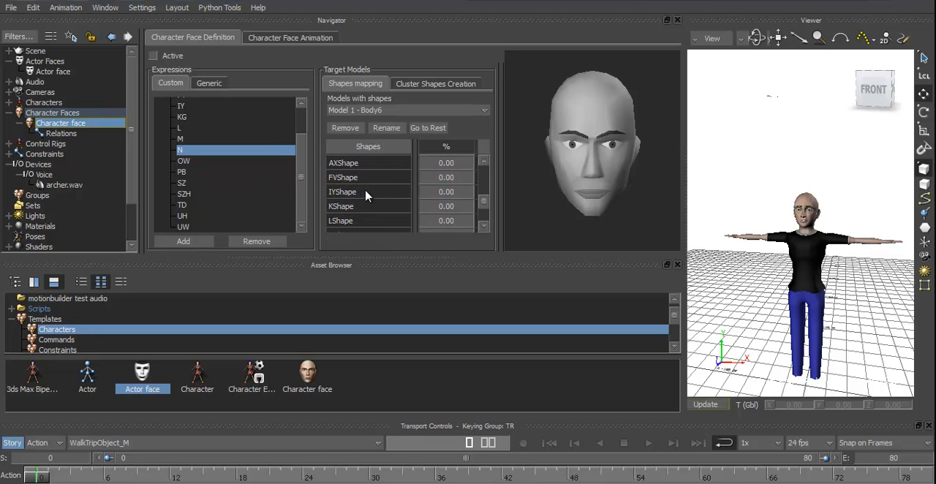
scroll(down, 3)
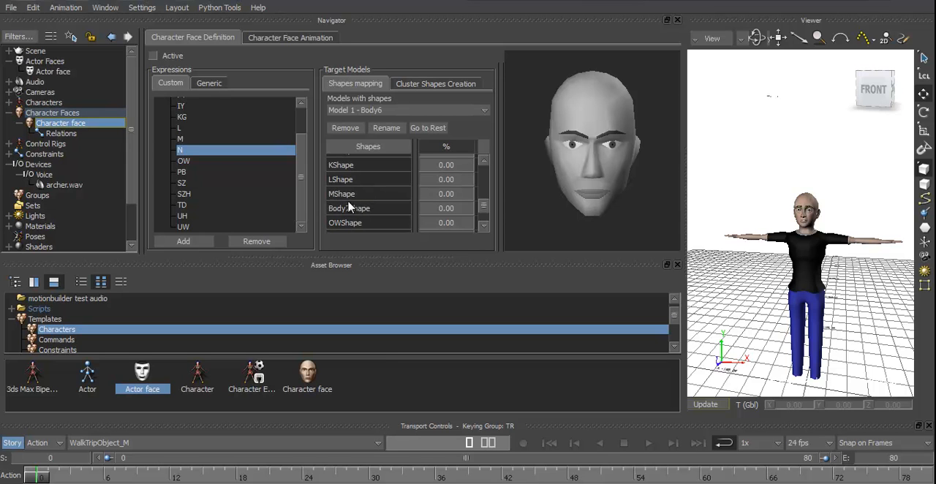
click(179, 128)
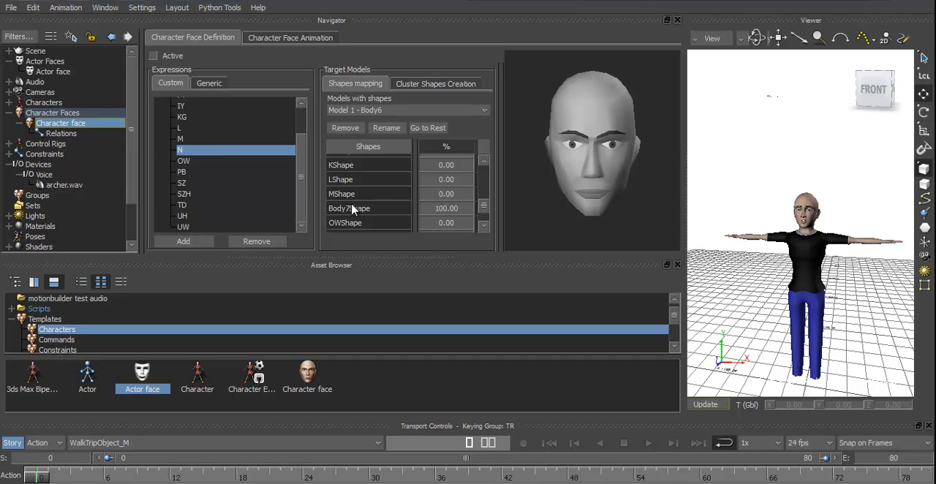
- Map the OW, PB, SZ, SZH, TD and UW expressions to their matching Body6 shapes at about 100%
click(183, 160)
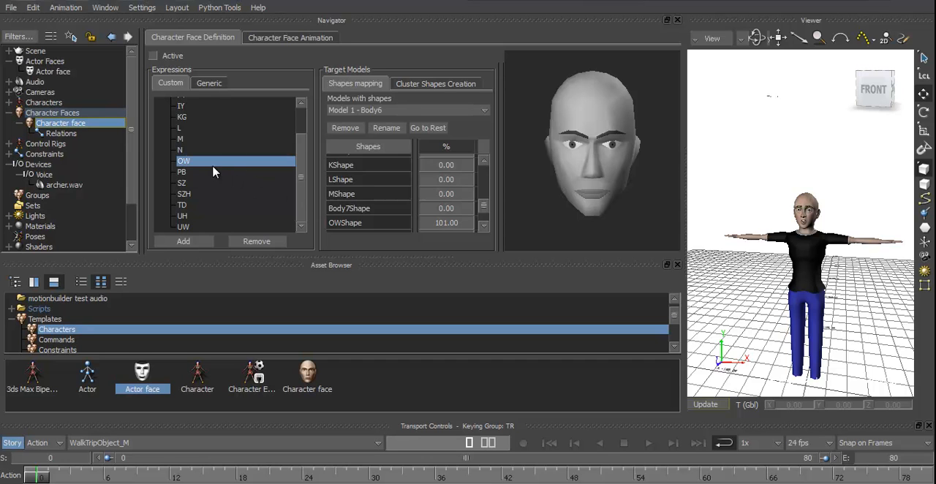
click(182, 172)
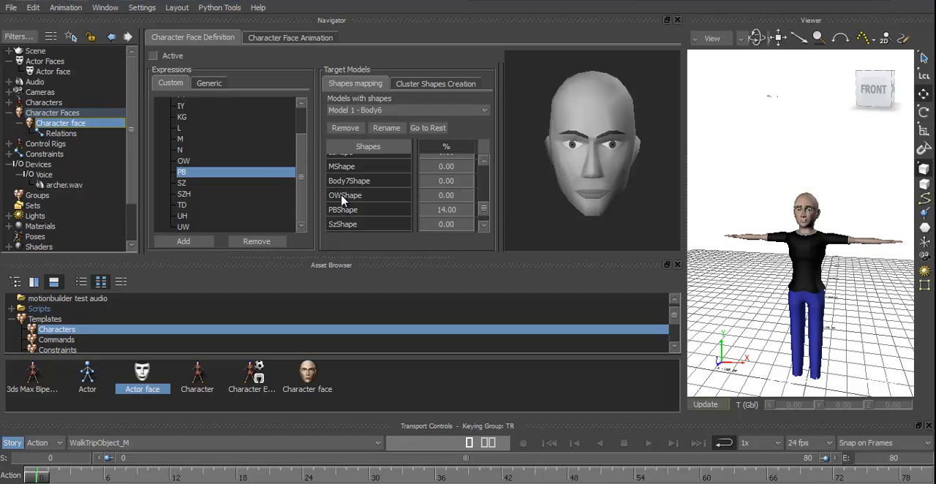
mouse_move(374, 224)
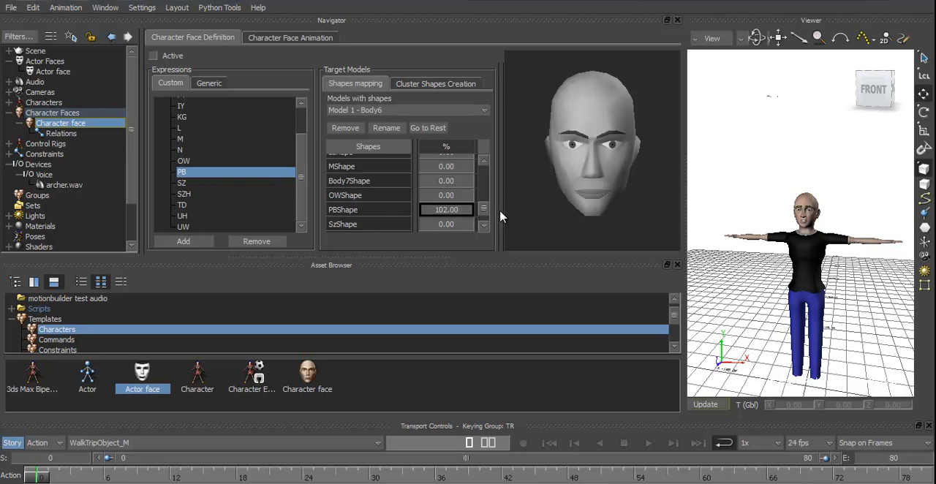
click(181, 182)
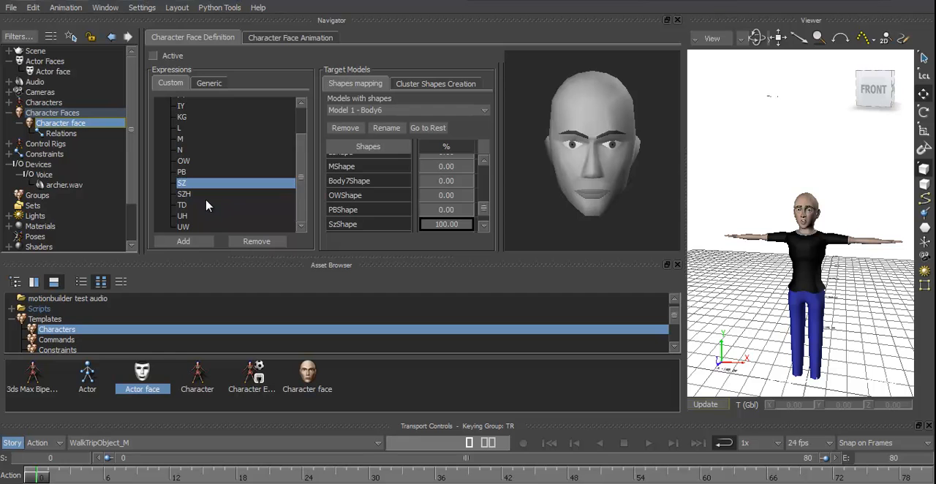
click(184, 194)
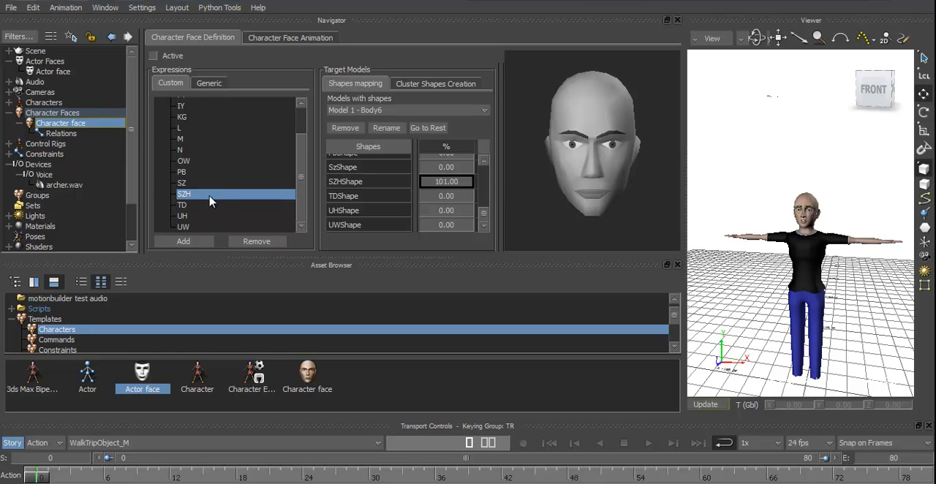
click(182, 205)
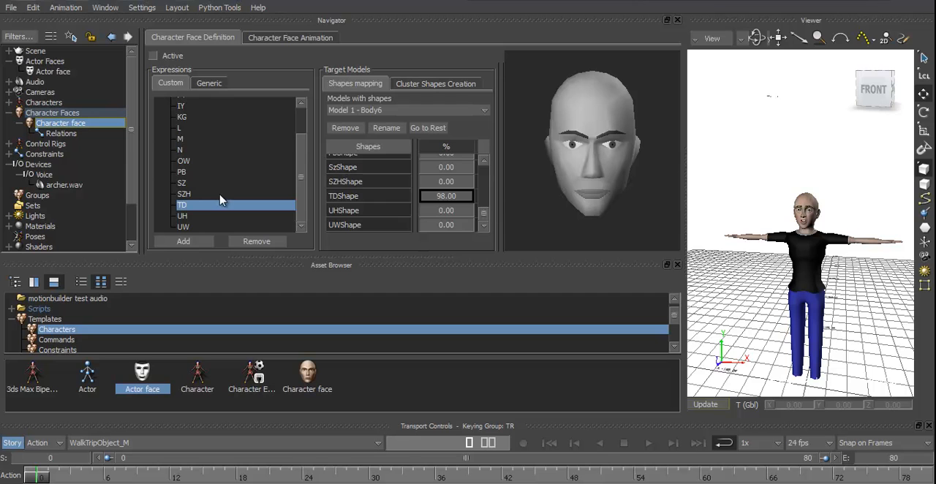
click(182, 215)
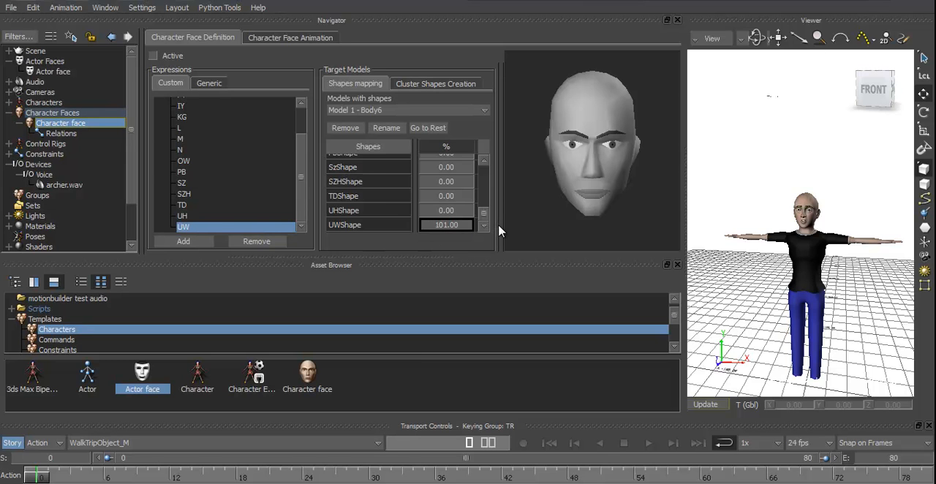
mouse_move(191, 79)
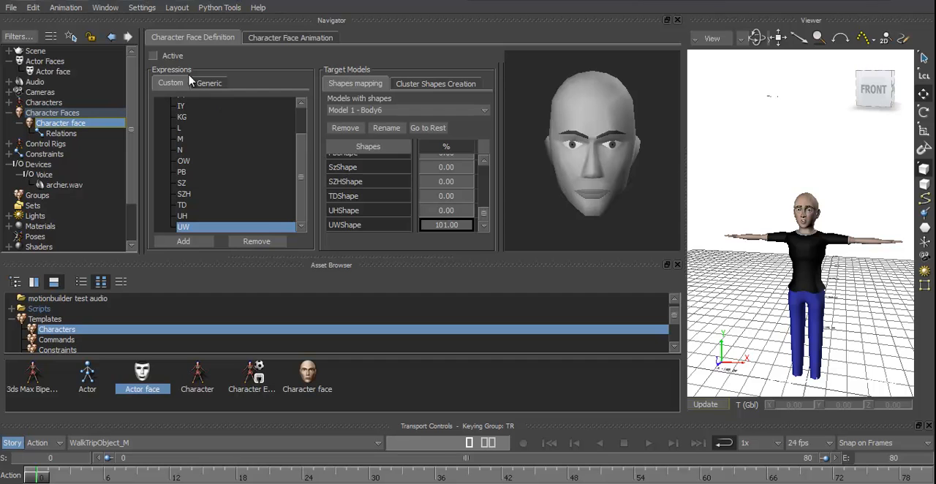
- Tick Active on the Character Face Definition and play the take to watch the face follow archer.wav
click(153, 56)
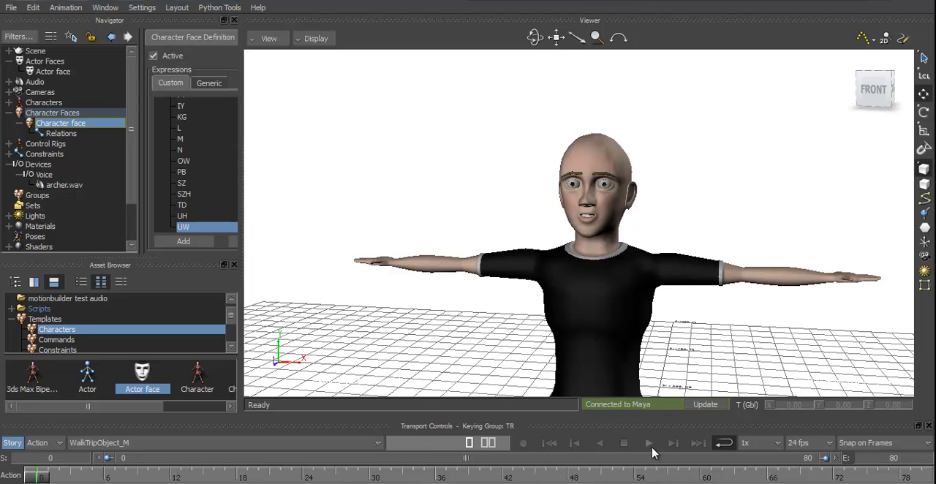
click(649, 443)
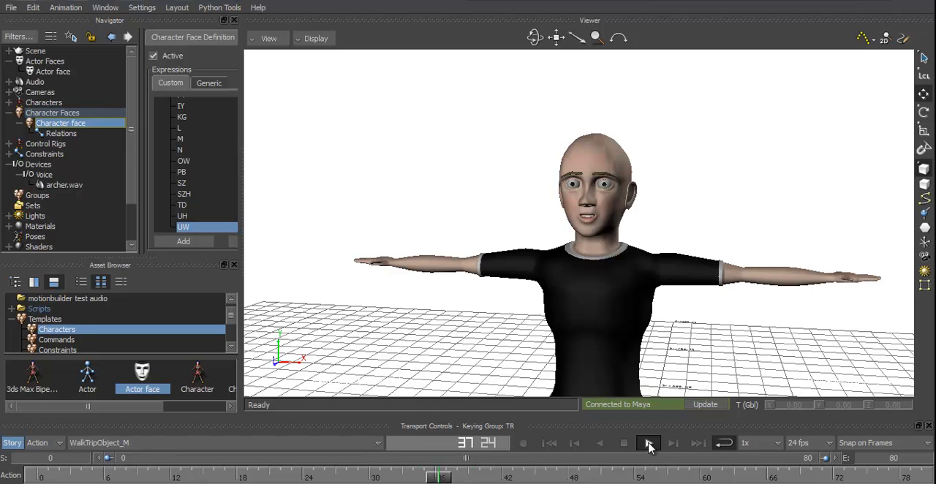
click(648, 442)
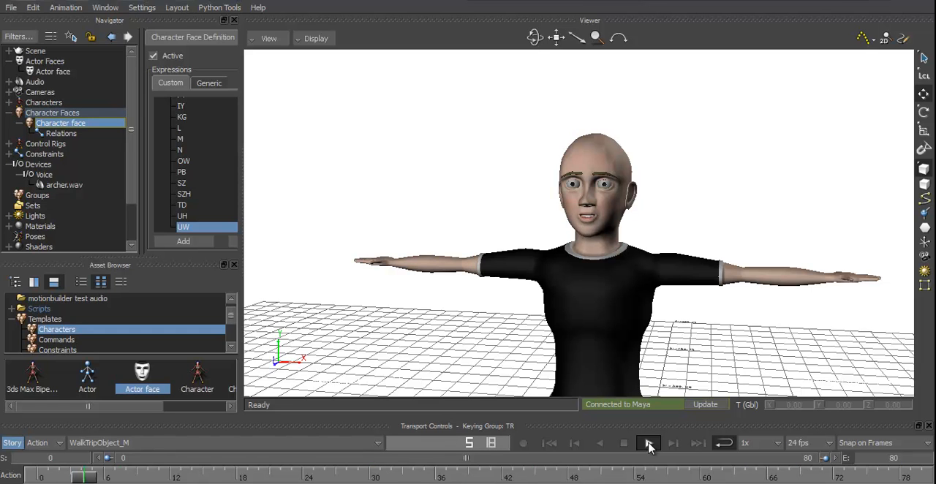
click(648, 442)
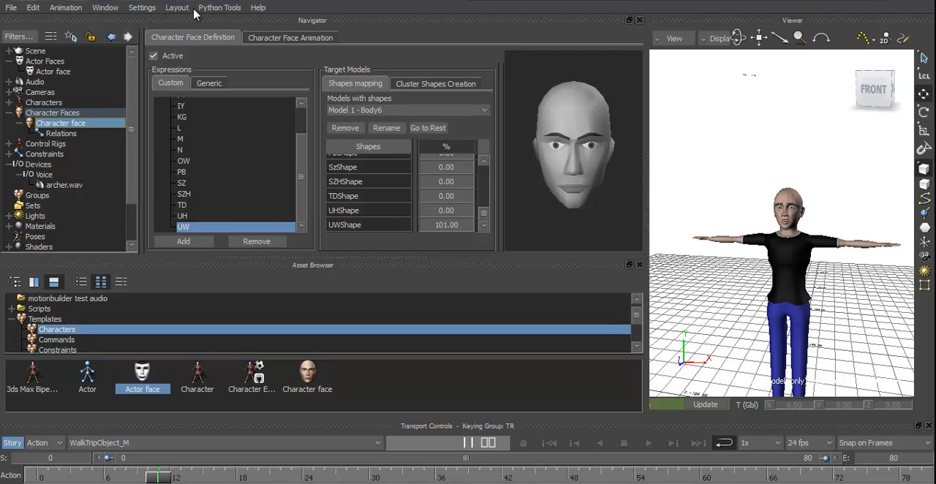
- Try the MotionBuilder and MotionBuilder Classic keyboard schemes, dismissing each shortcut conflict error
click(142, 7)
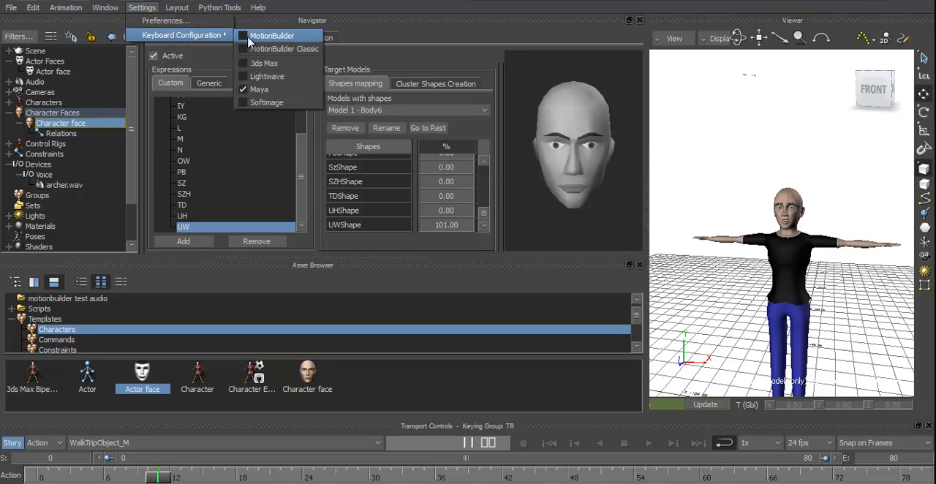
click(272, 35)
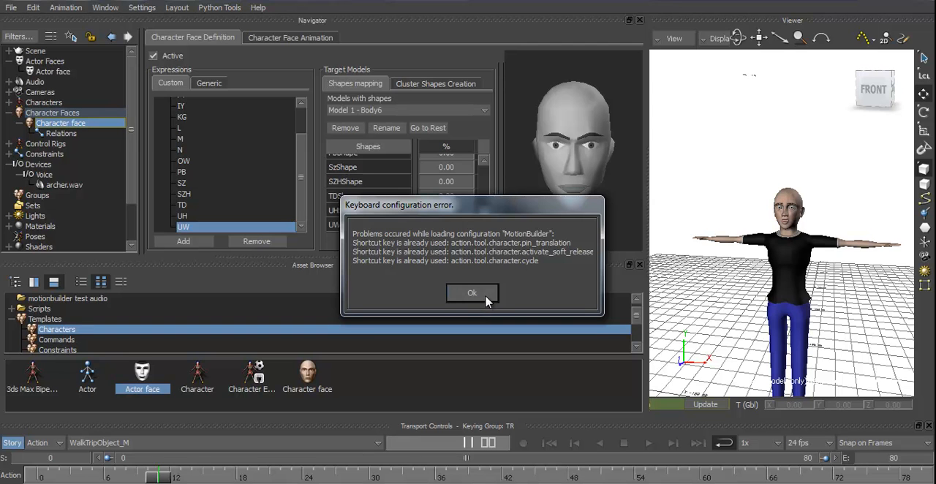
click(471, 292)
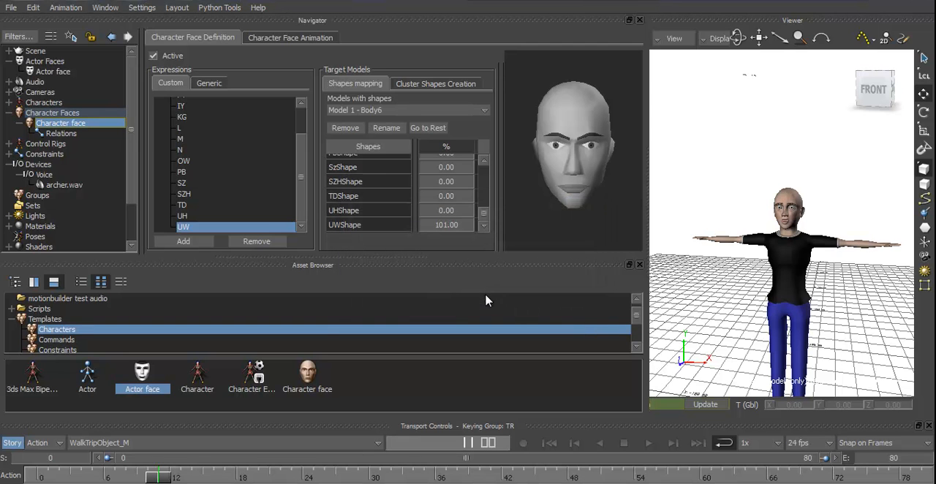
click(142, 8)
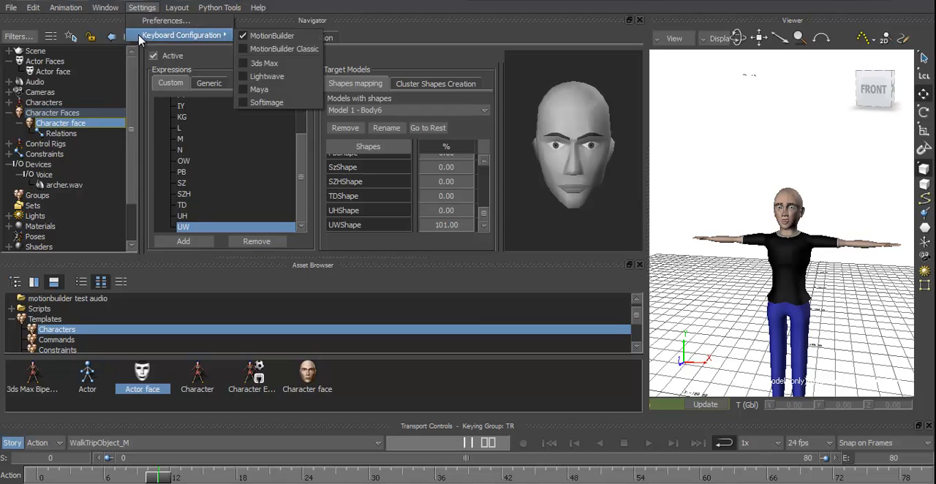
click(284, 48)
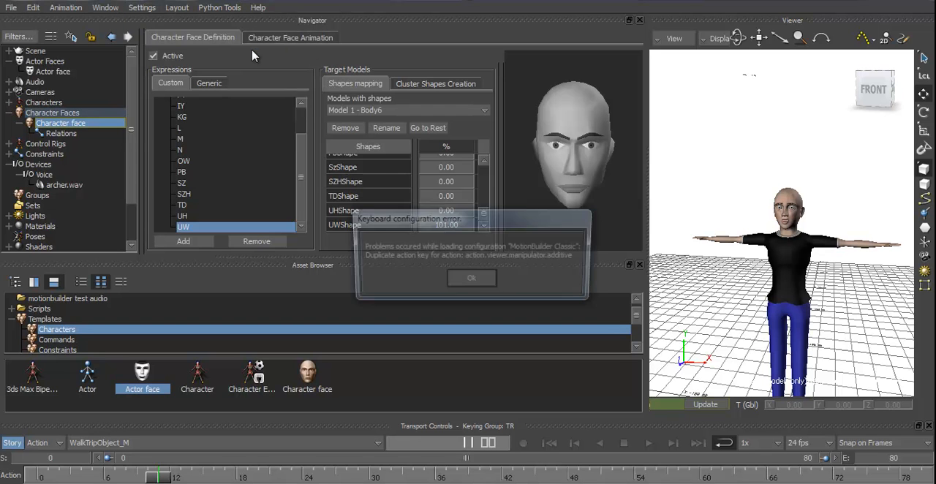
click(471, 278)
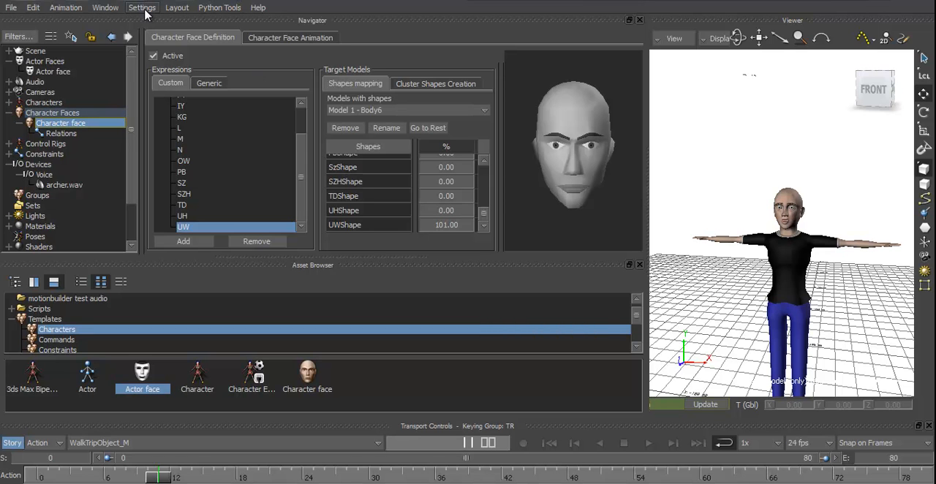
- Switch the keyboard configuration back to the Maya scheme
click(141, 8)
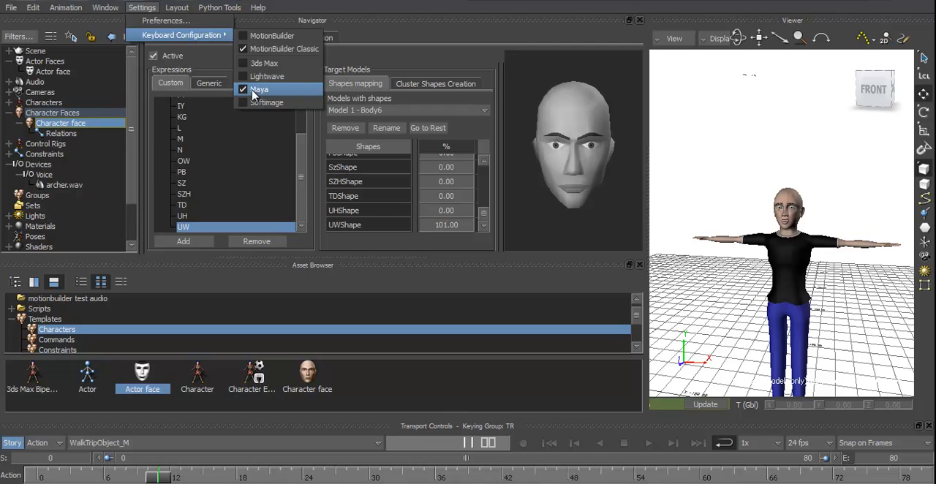
click(259, 89)
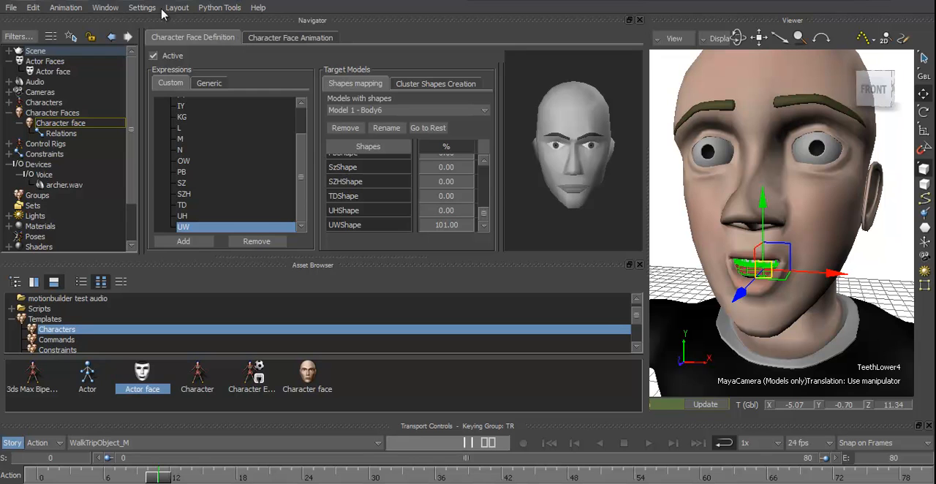
- Select the lower teeth for shape mapping and set its weights for the AO and AX expressions
click(142, 8)
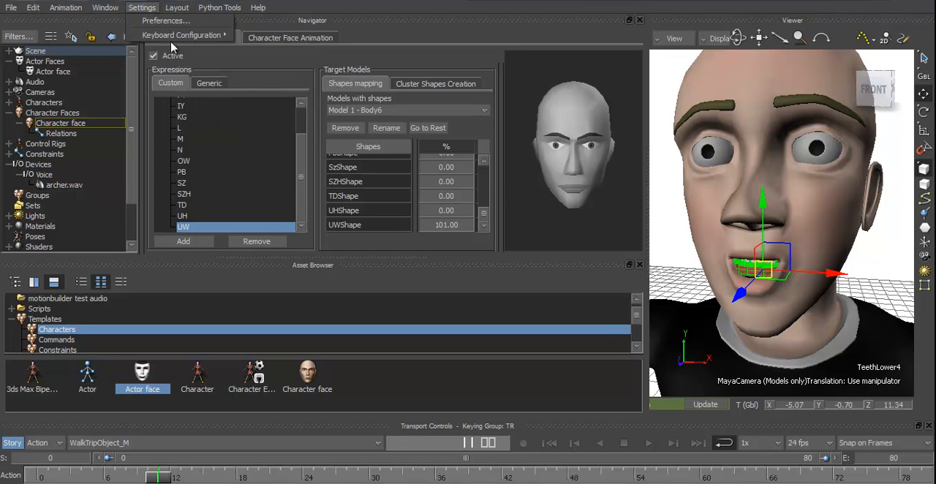
click(183, 35)
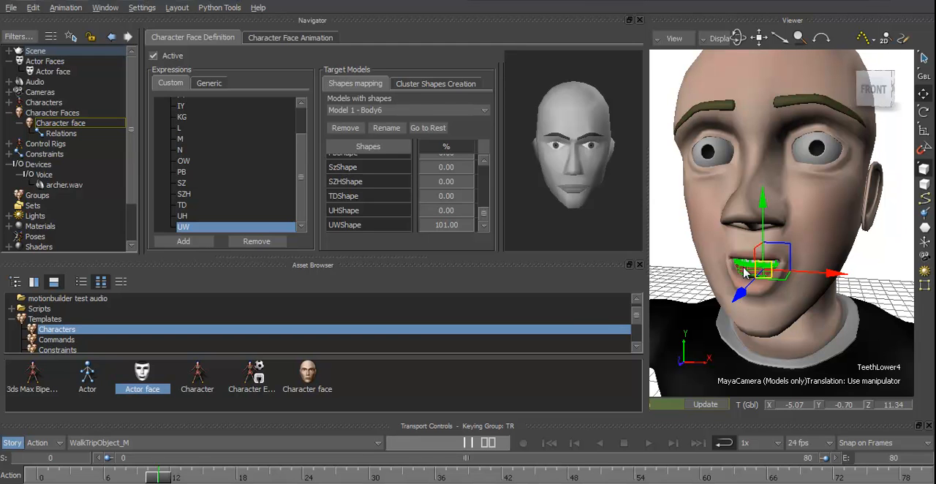
click(407, 110)
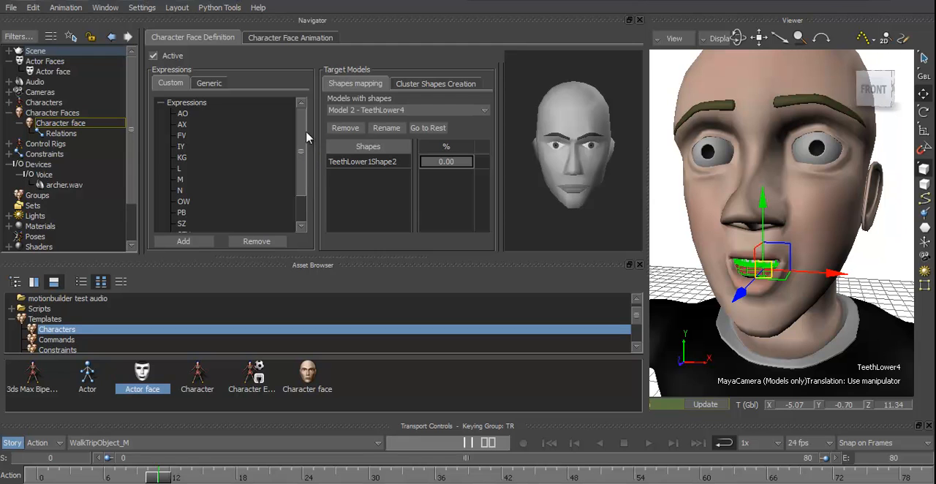
click(182, 113)
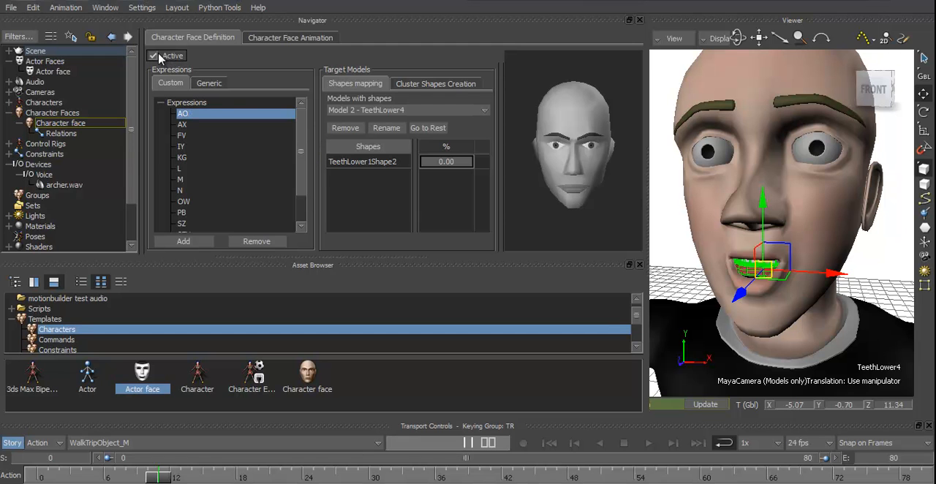
click(152, 55)
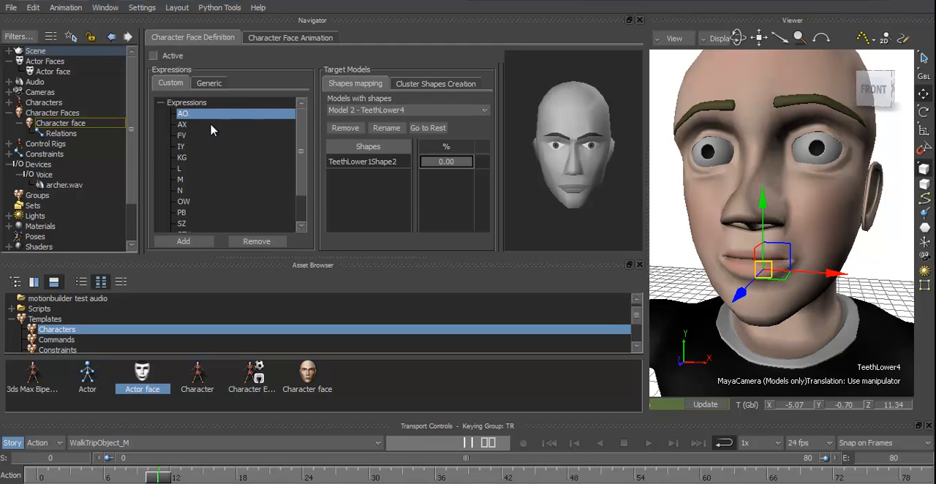
click(367, 146)
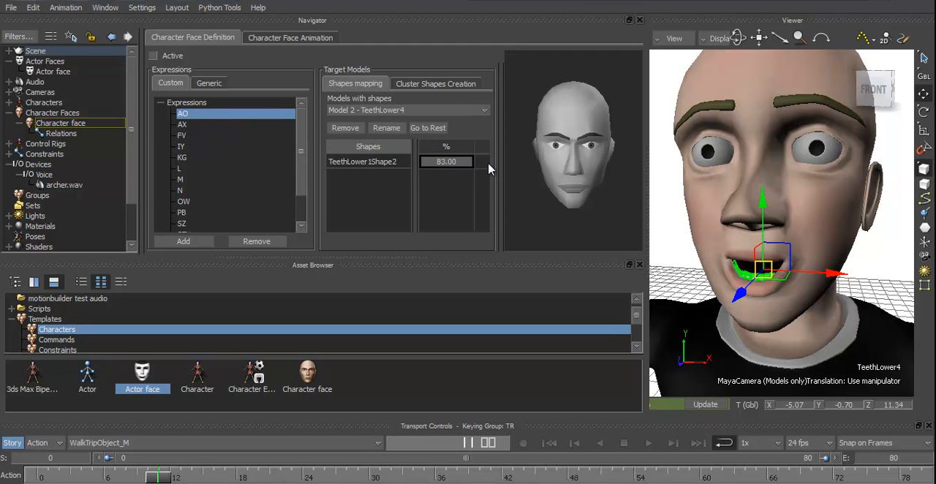
click(181, 125)
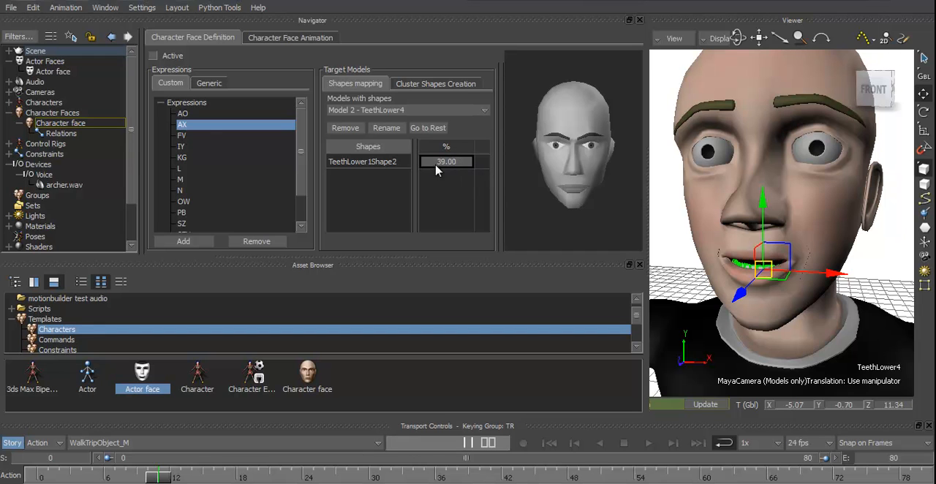
click(181, 135)
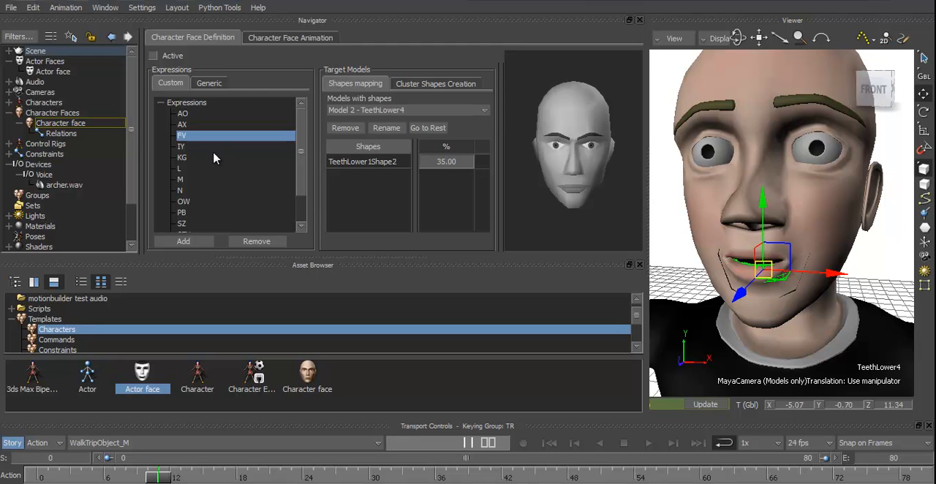
- Set lower-teeth weights for IY, KG at 70, L, M at 57, and N
click(181, 145)
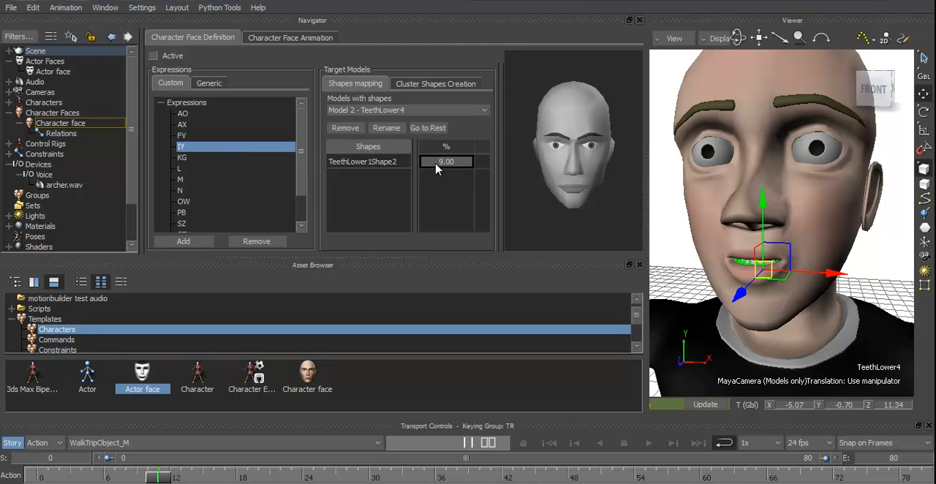
click(181, 158)
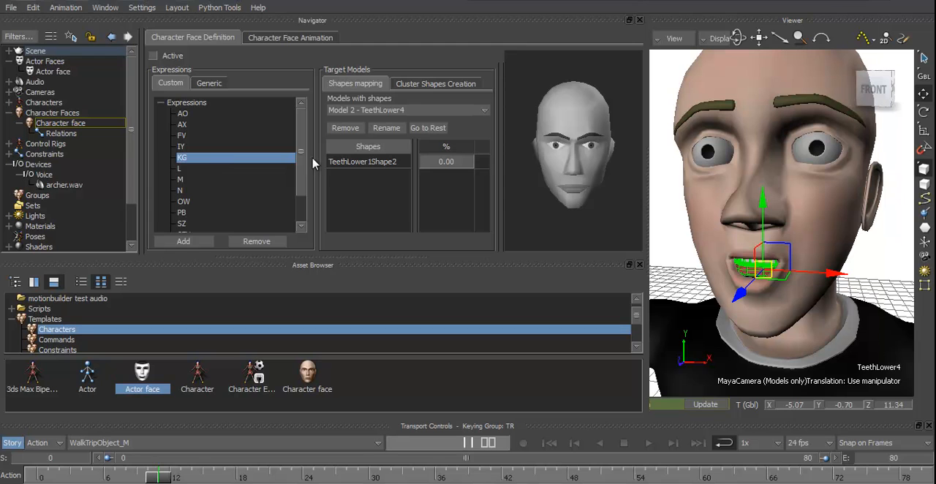
text(70.00)
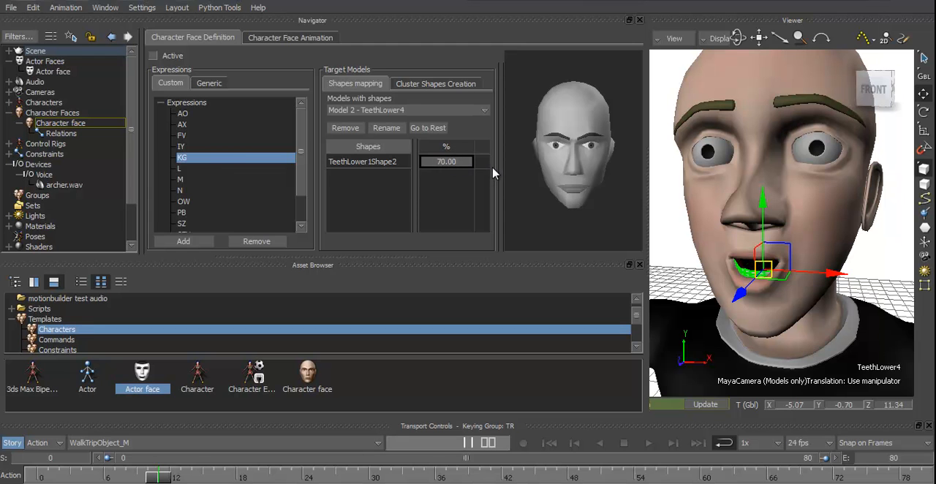
click(179, 168)
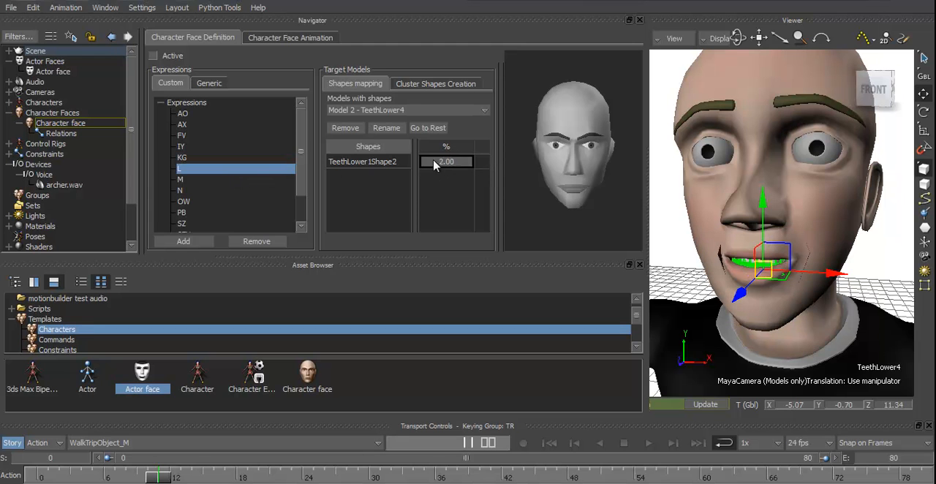
click(180, 179)
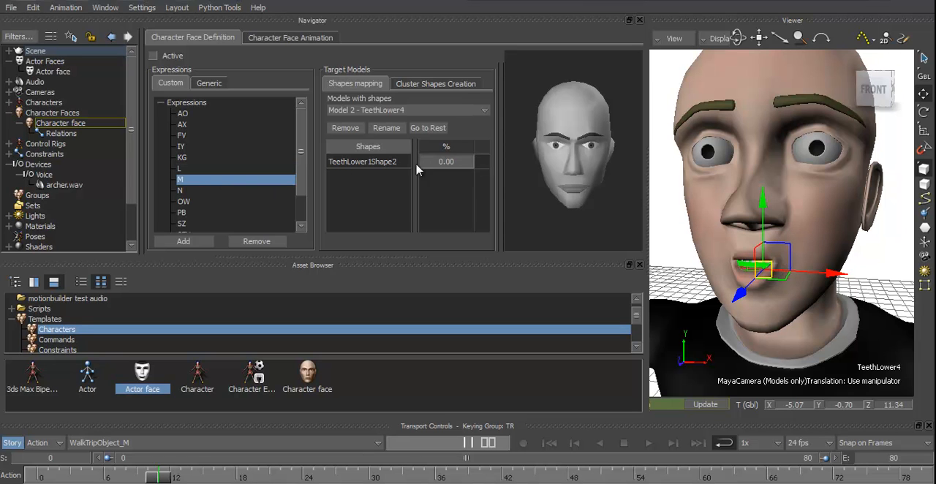
drag(446, 162, 475, 162)
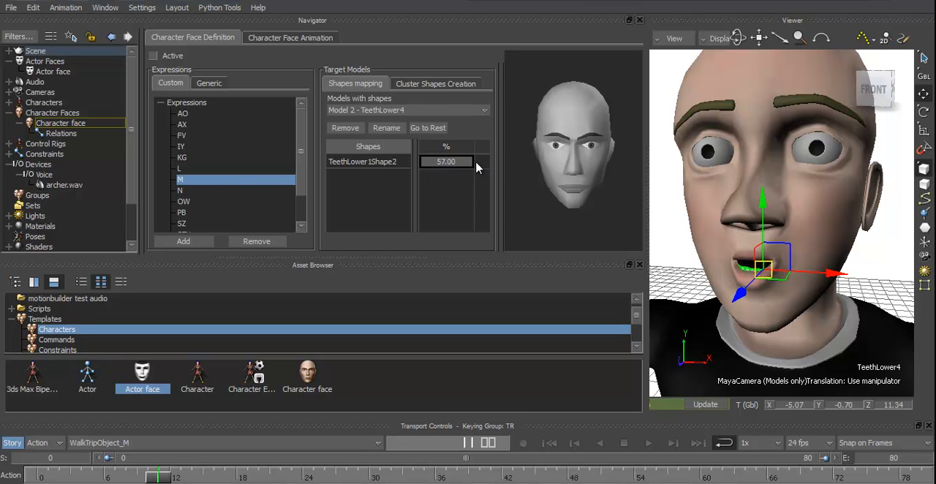
click(180, 190)
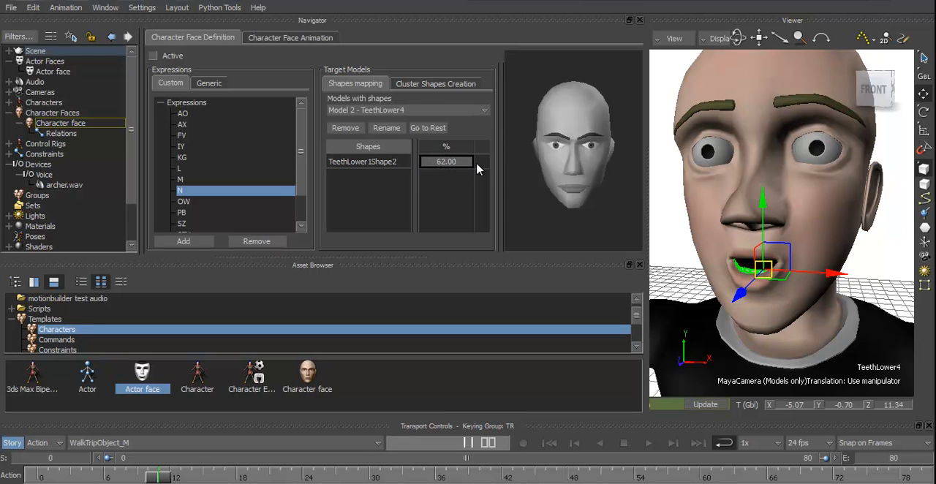
- Set lower-teeth weights for PB through TD, UH and UW (UW 79), then make the face definition active
scroll(down, 3)
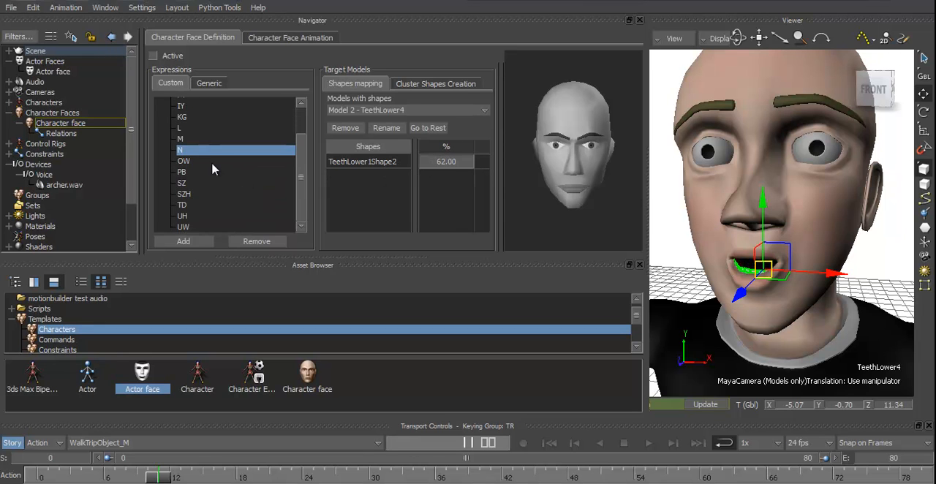
click(184, 160)
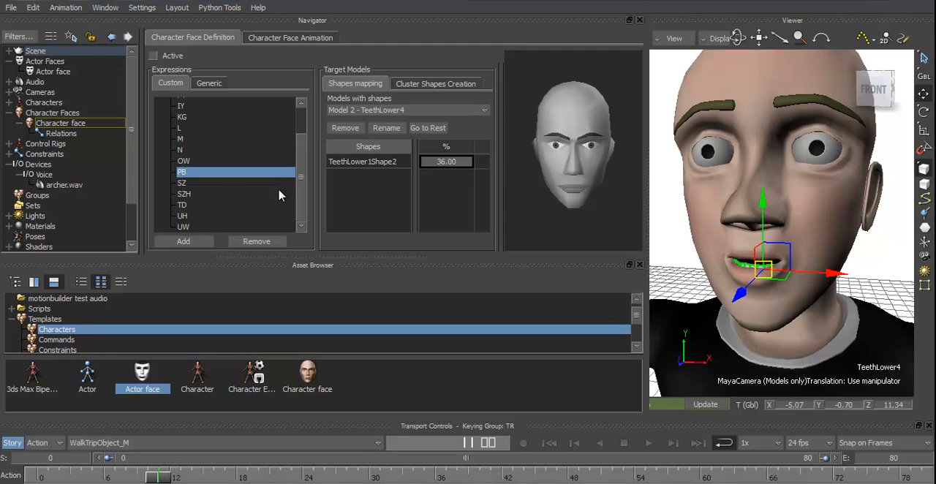
click(182, 182)
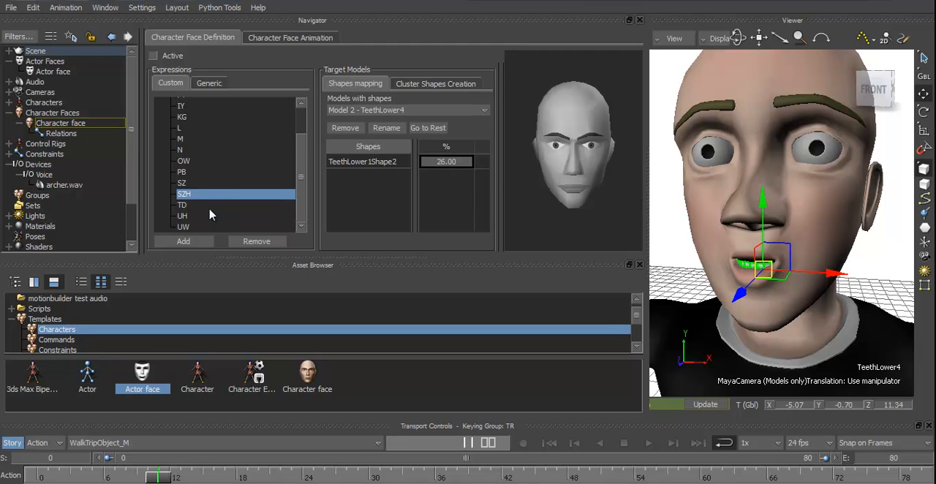
click(182, 204)
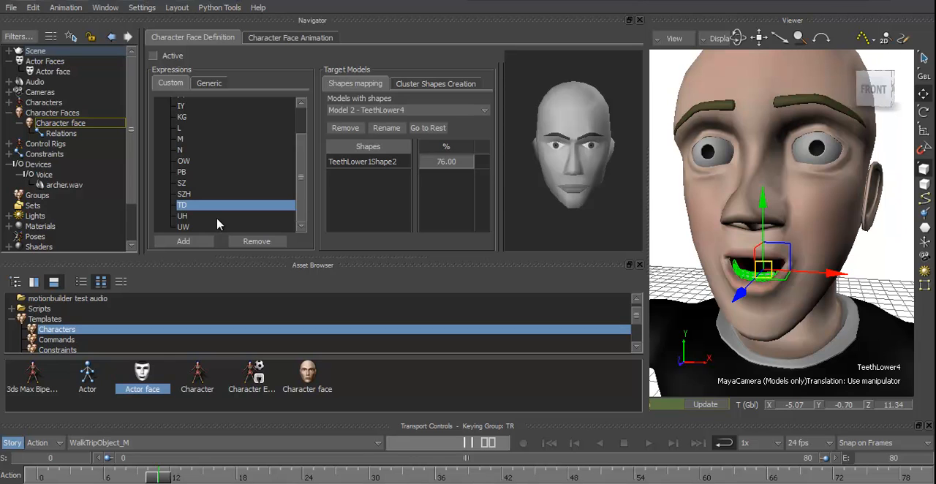
click(182, 216)
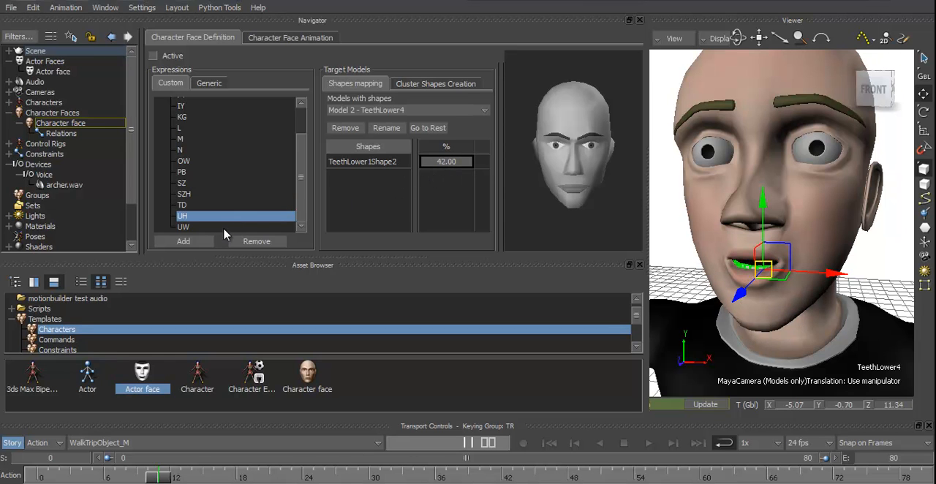
click(183, 226)
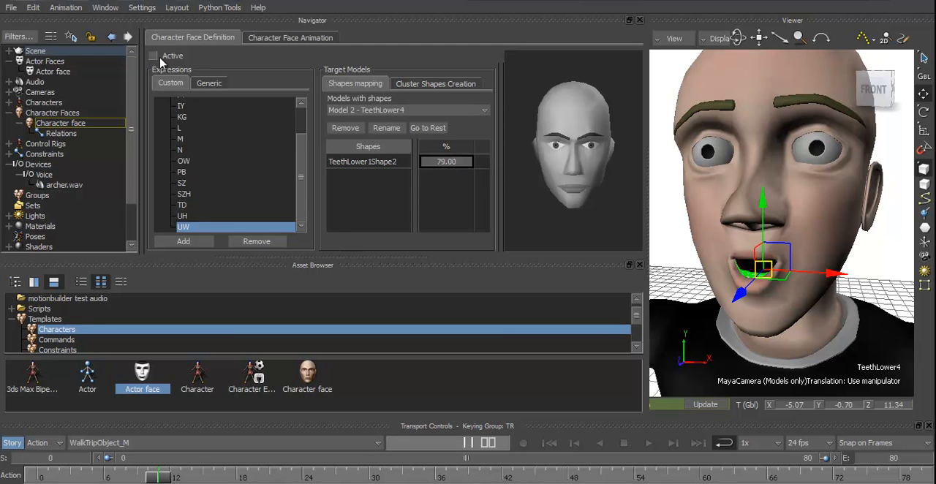
click(153, 55)
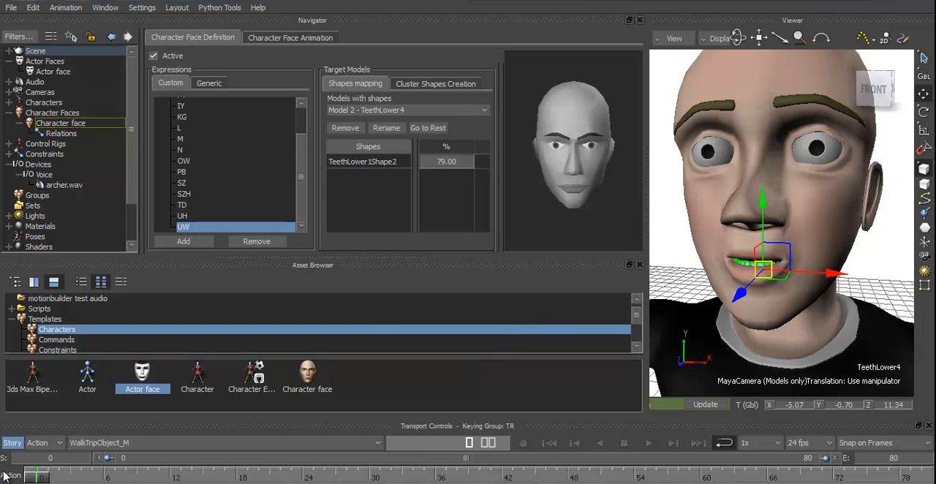
mouse_move(697, 224)
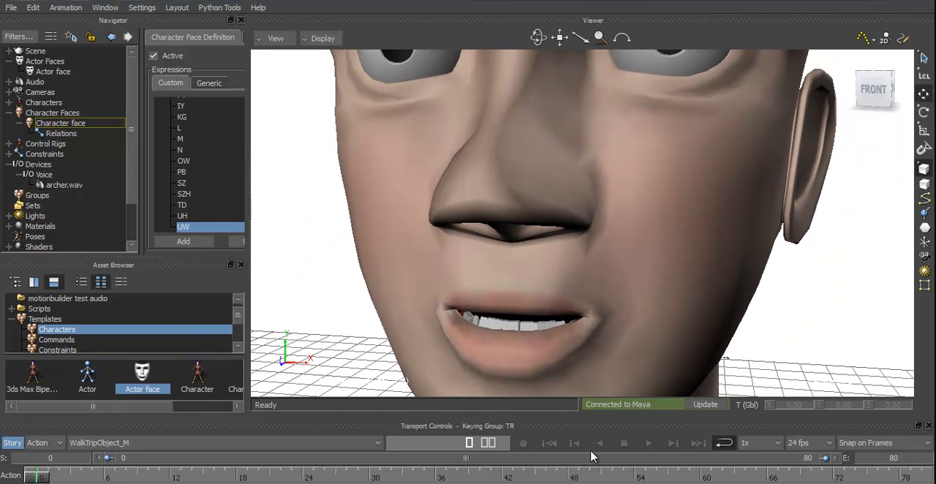
- Play the take to watch the mouth and lower teeth move, then stop and rewind to the start
click(648, 442)
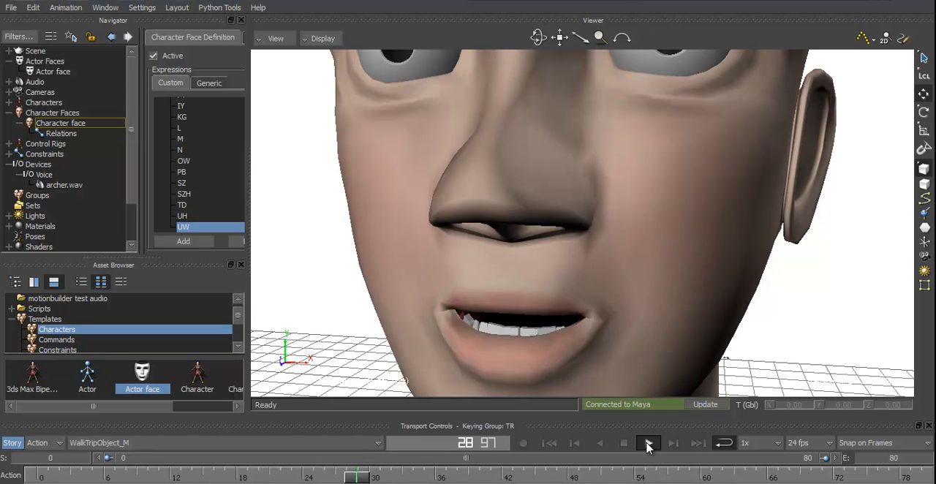
click(648, 442)
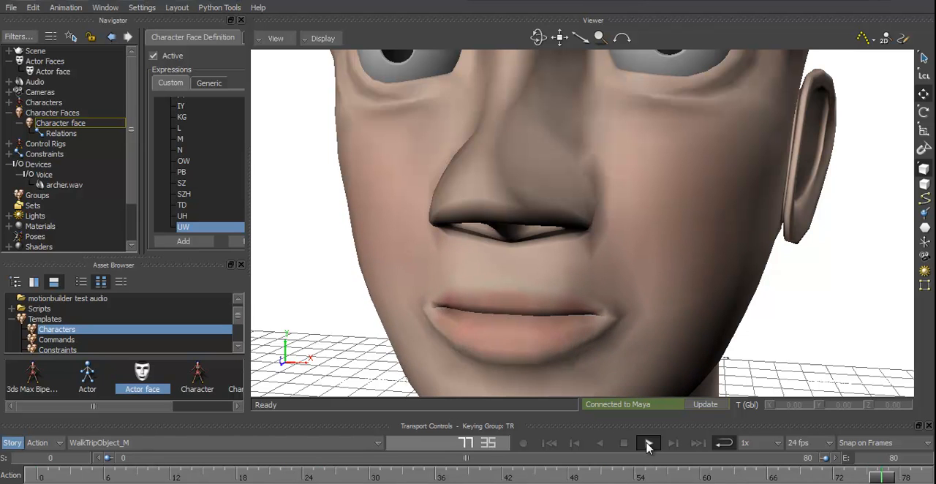
click(622, 442)
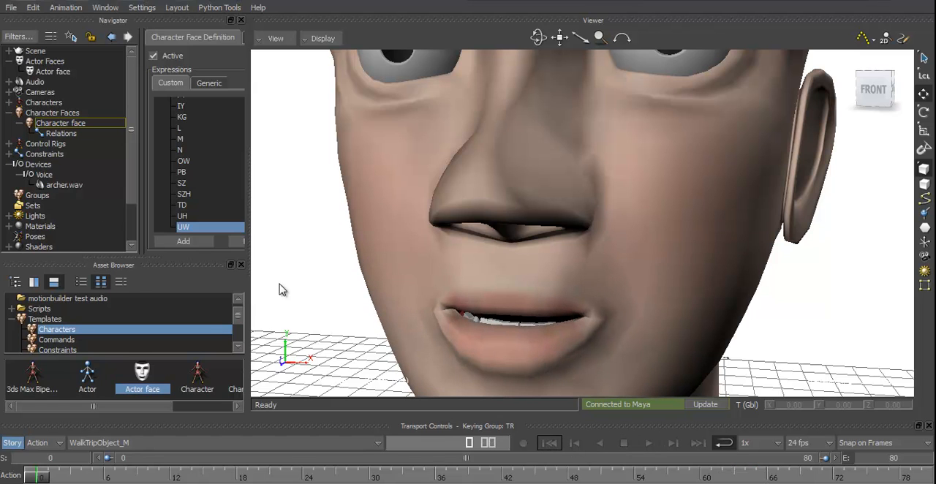
- Show the Voice device settings with the phoneme levels driven by archer.wav
click(45, 175)
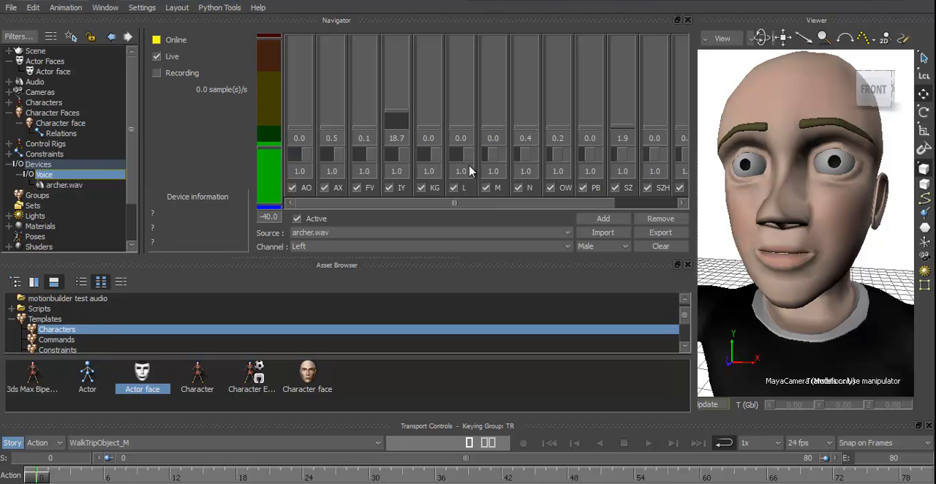
mouse_move(594, 160)
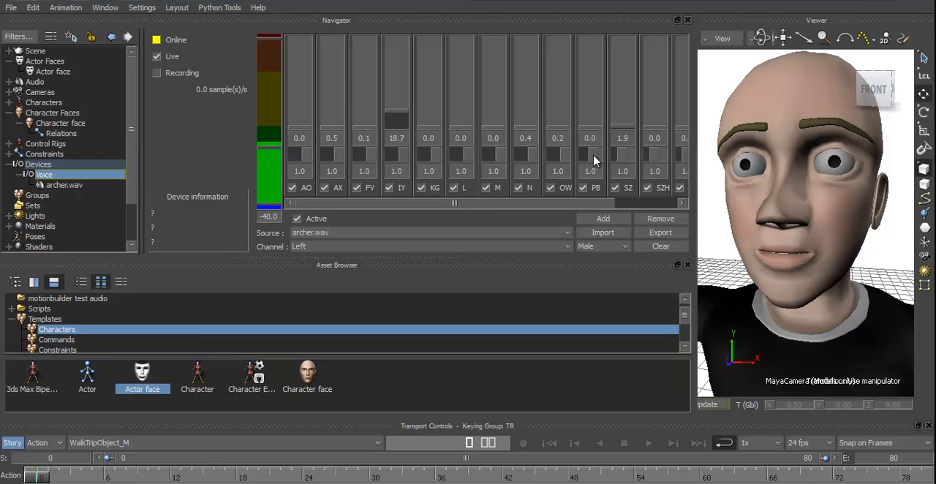
mouse_move(632, 166)
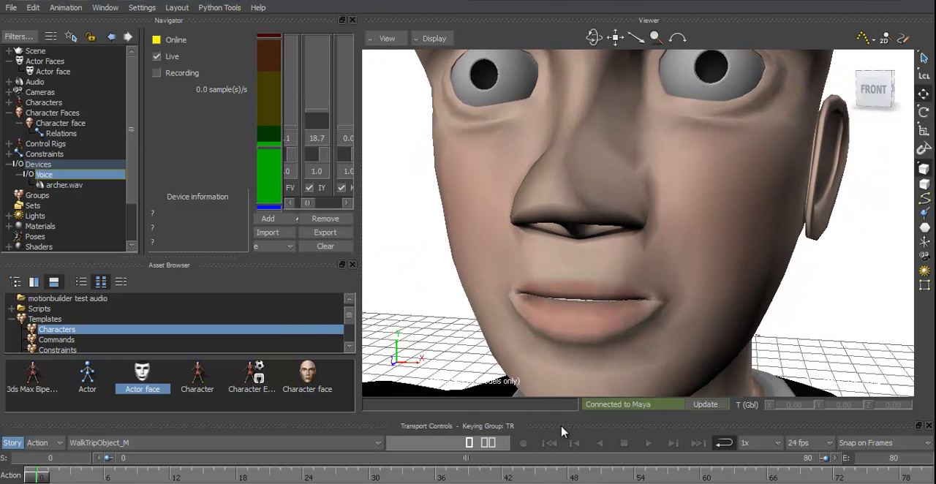
- Bring the Voice device online, rewind and play the take so the mouth follows the audio
click(647, 442)
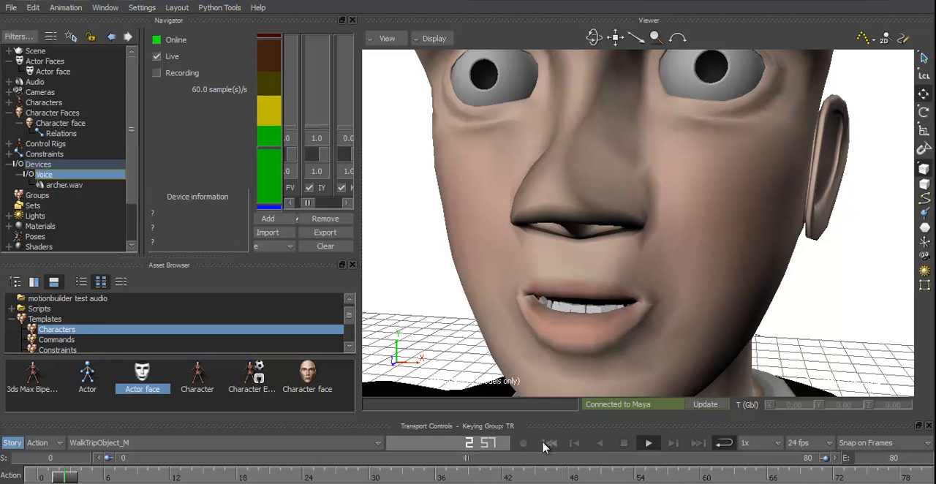
click(142, 8)
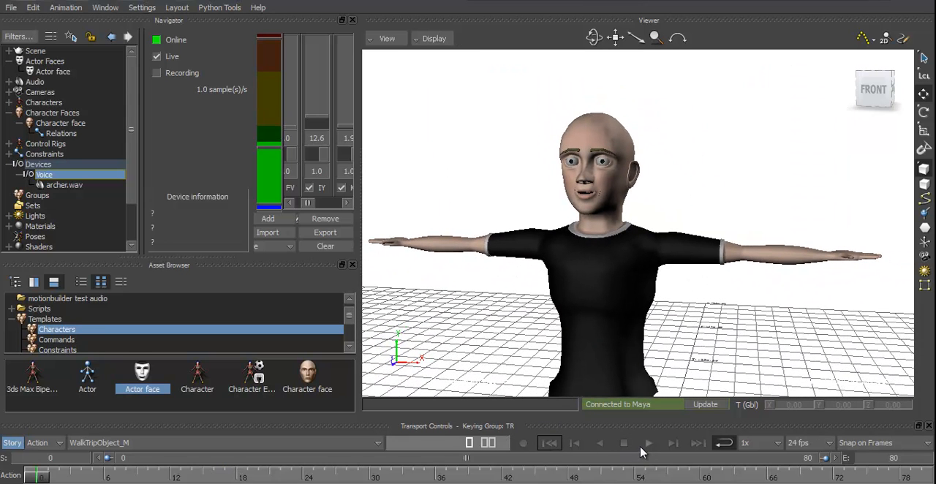
click(646, 442)
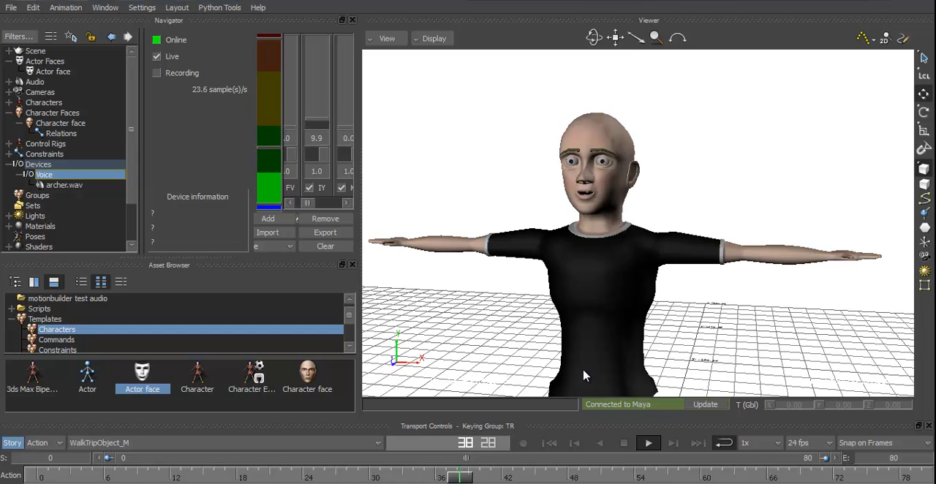